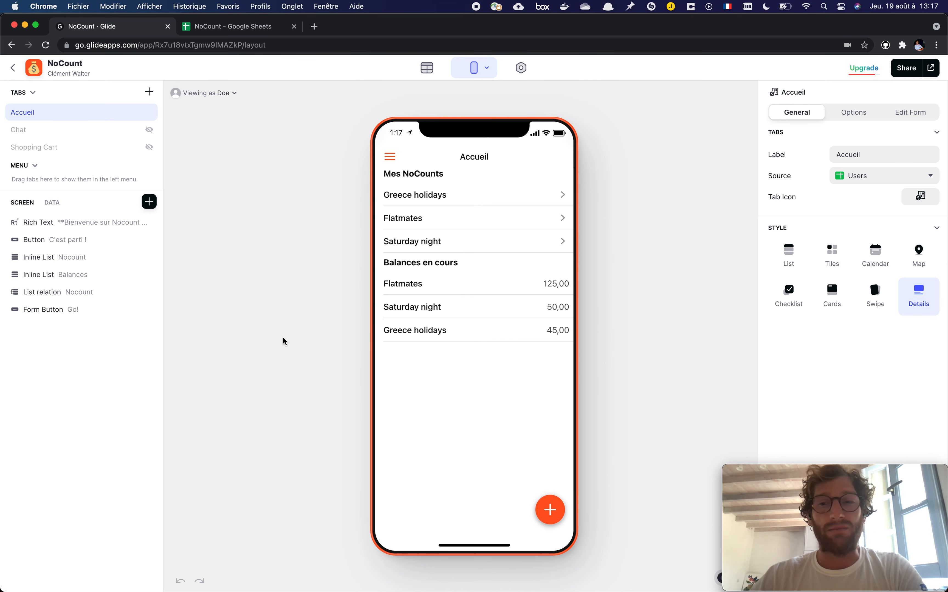
Step: View the Users table in the data editor, glance at the NoCount Google Sheet, and return to Glide
click(426, 67)
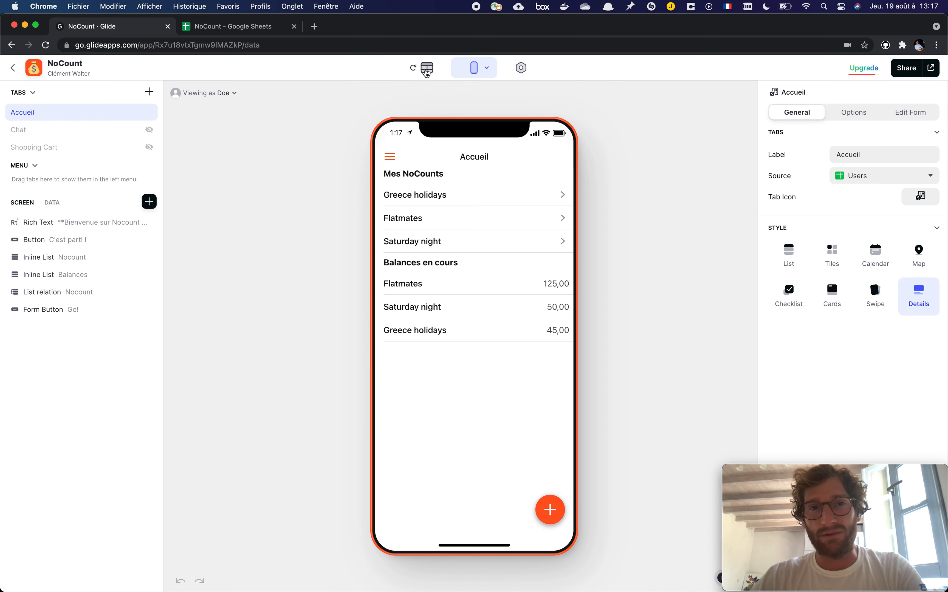
click(427, 67)
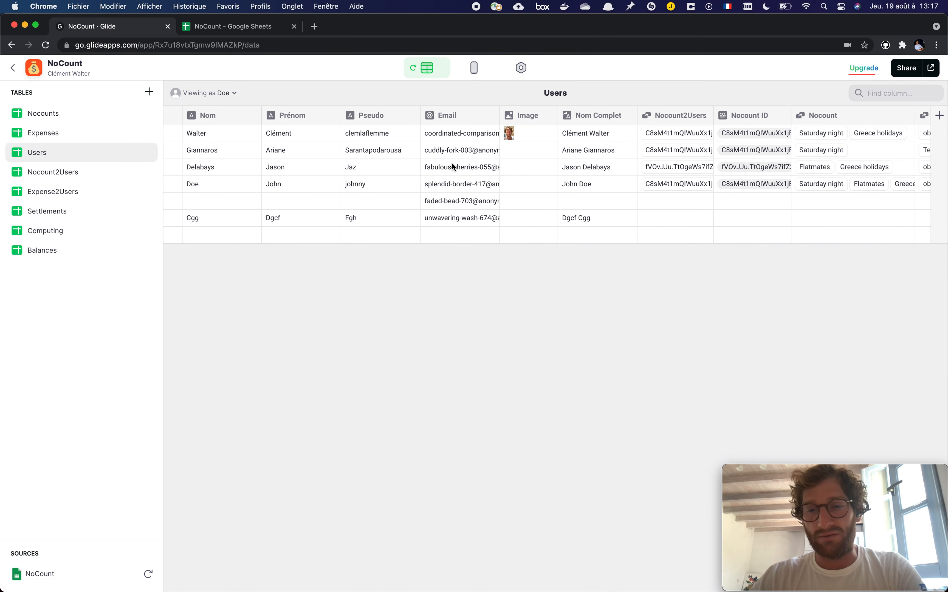
mouse_move(253, 65)
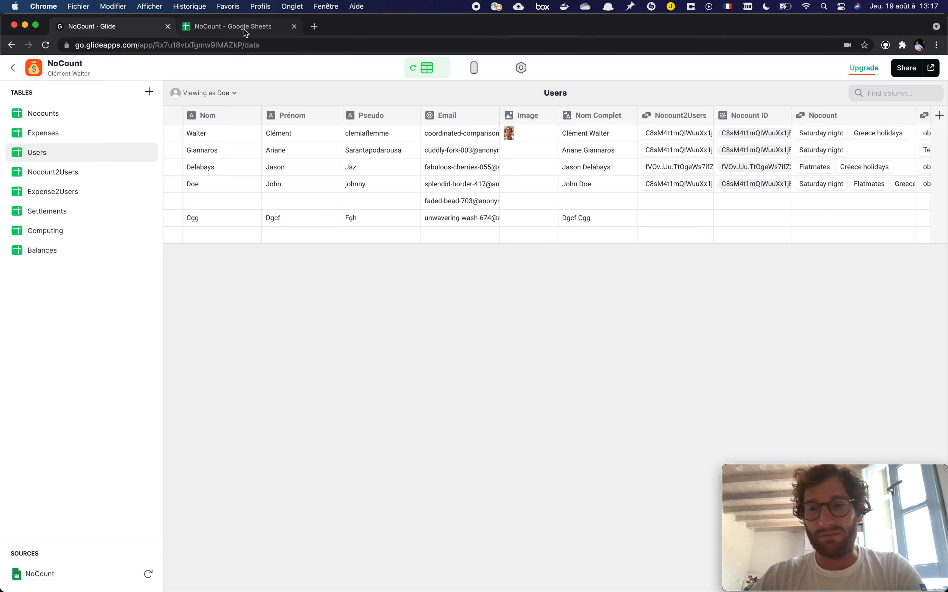
click(236, 25)
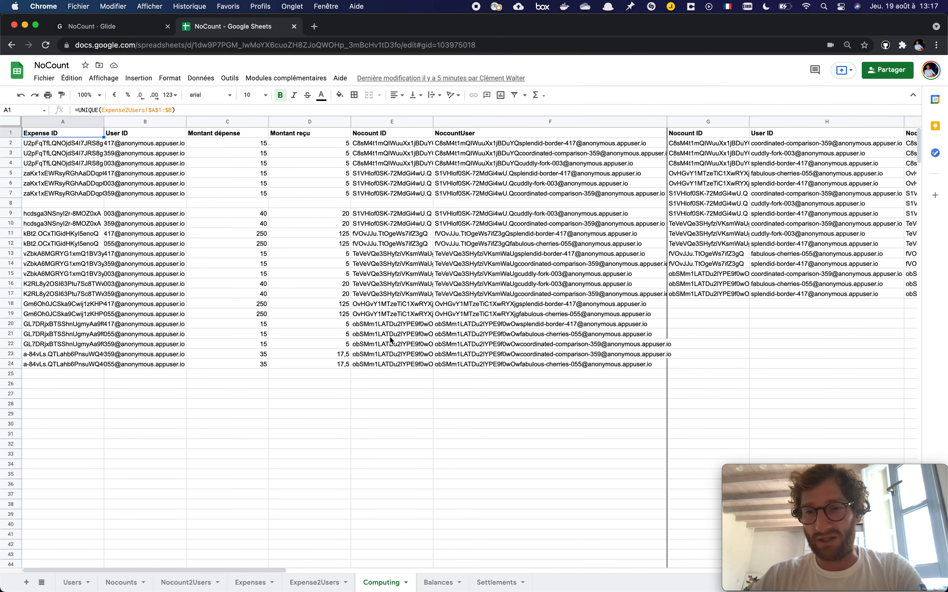
mouse_move(461, 443)
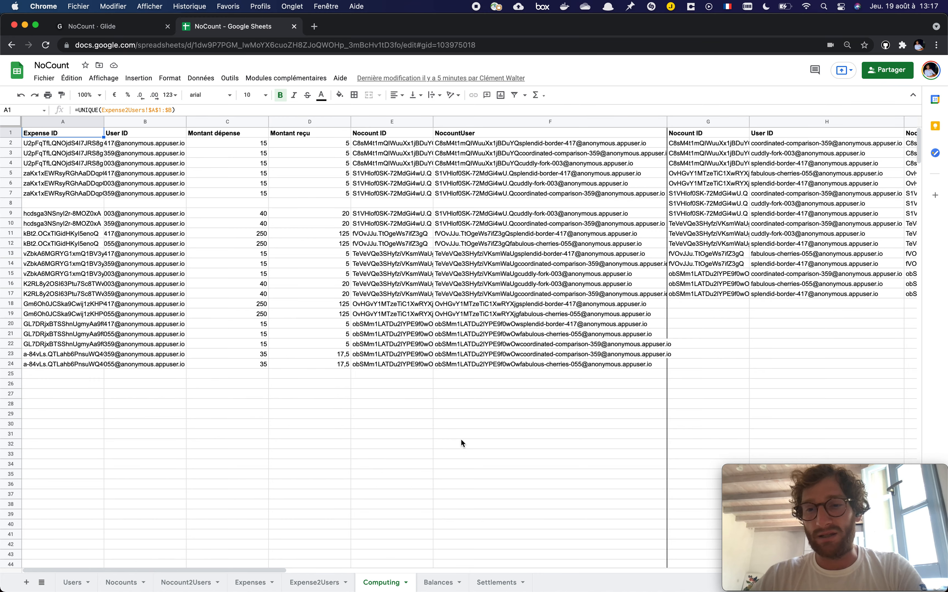
click(90, 26)
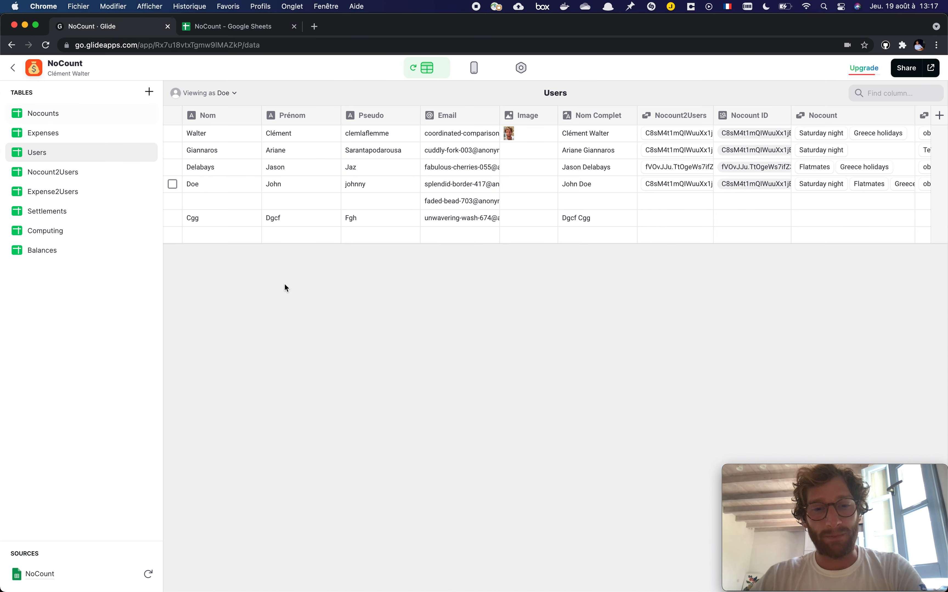
Step: Show the Greece holidays group in the layout preview, viewing the Food expense and coming back
click(473, 67)
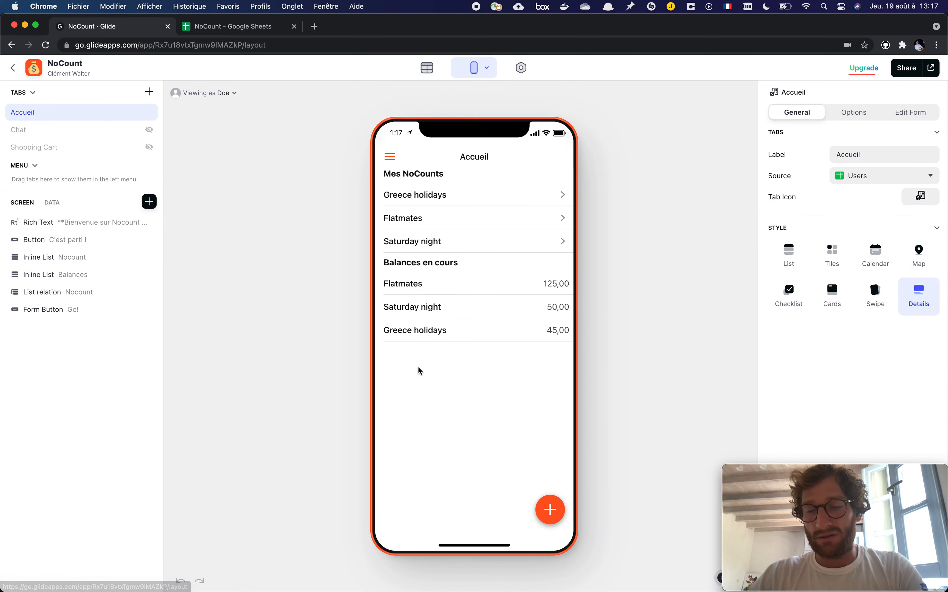
mouse_move(429, 247)
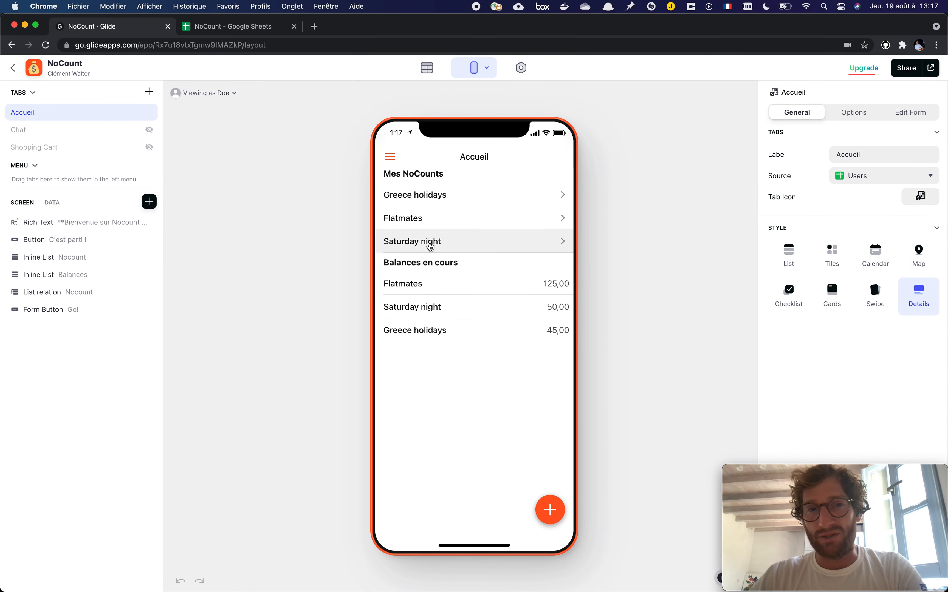
mouse_move(458, 217)
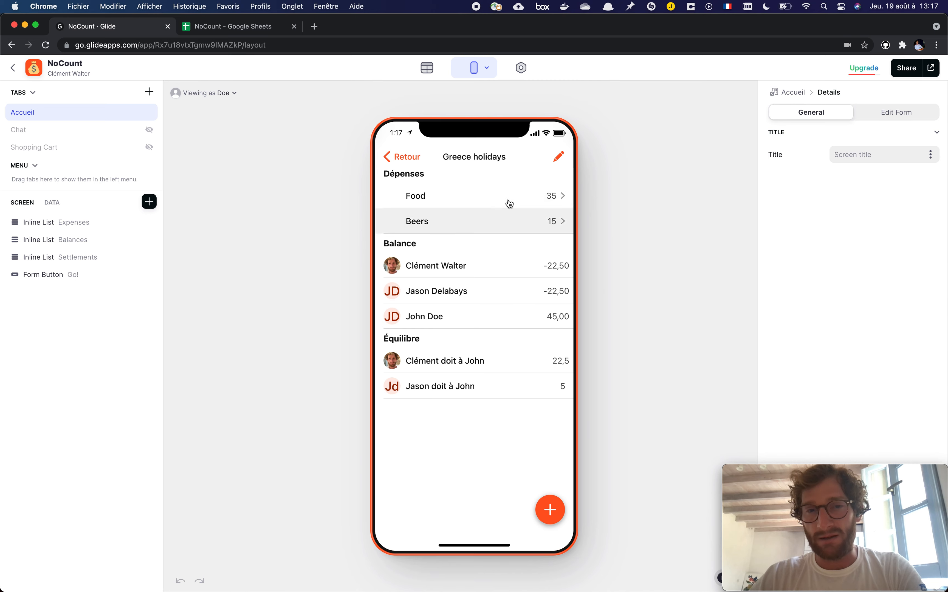
mouse_move(474, 280)
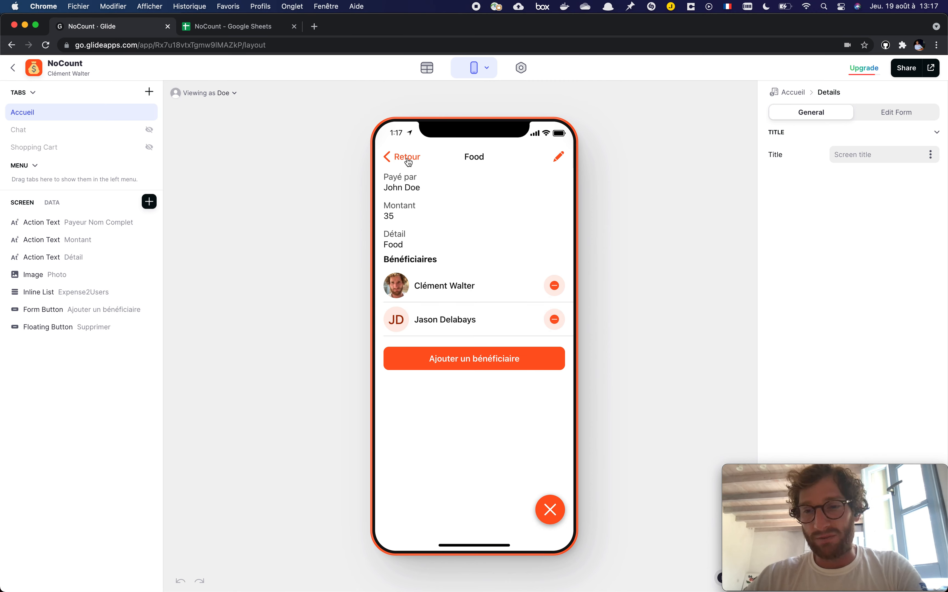
click(405, 156)
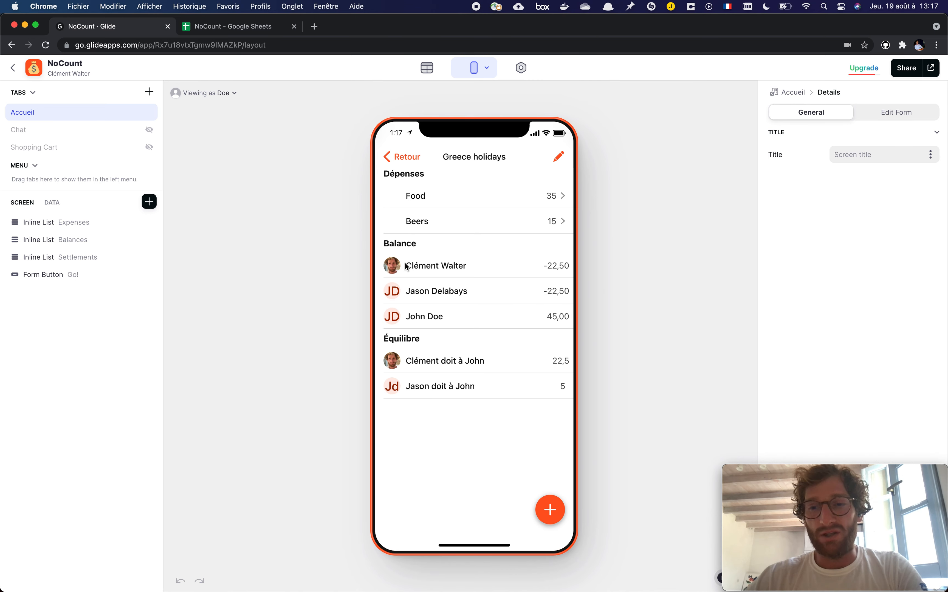
mouse_move(432, 290)
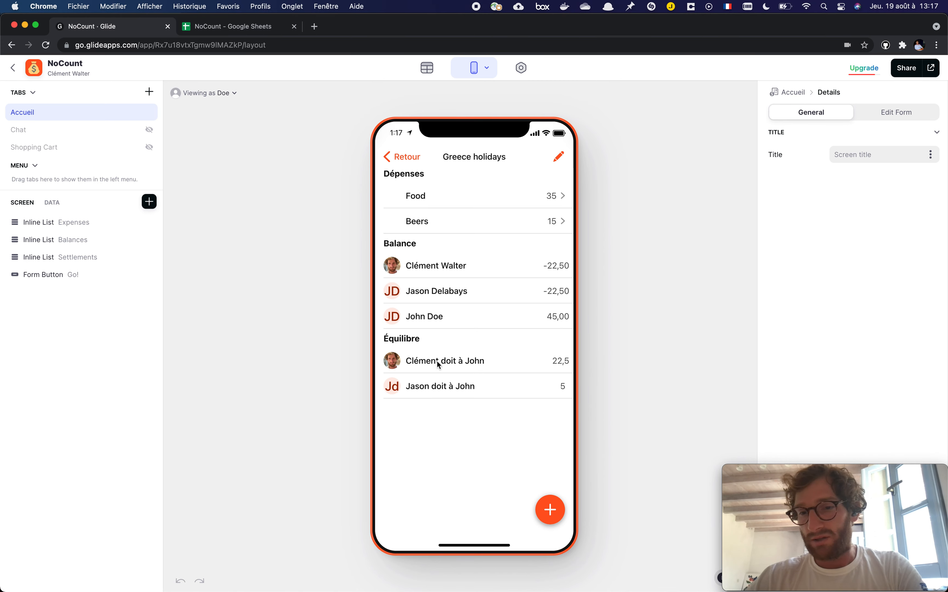
mouse_move(420, 367)
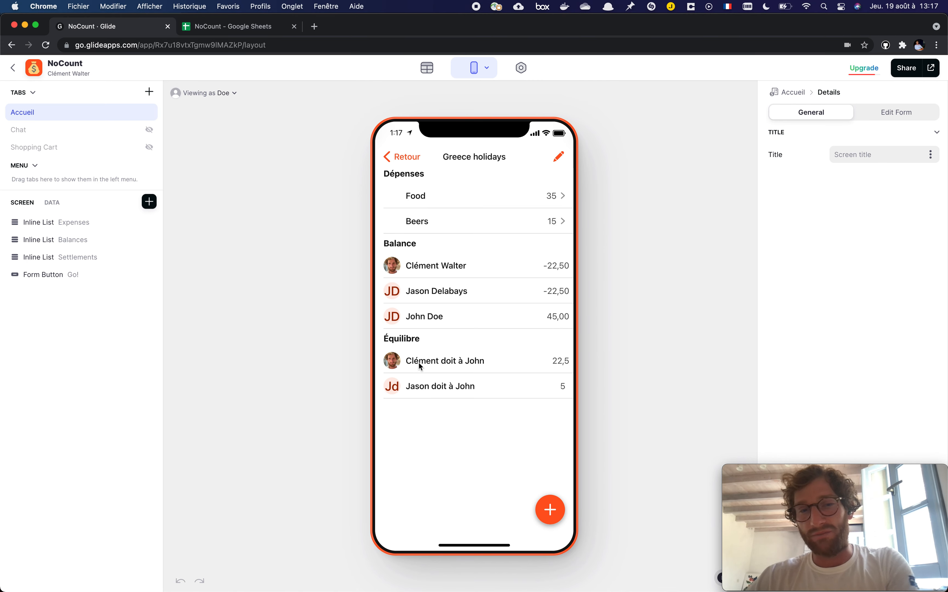
mouse_move(422, 310)
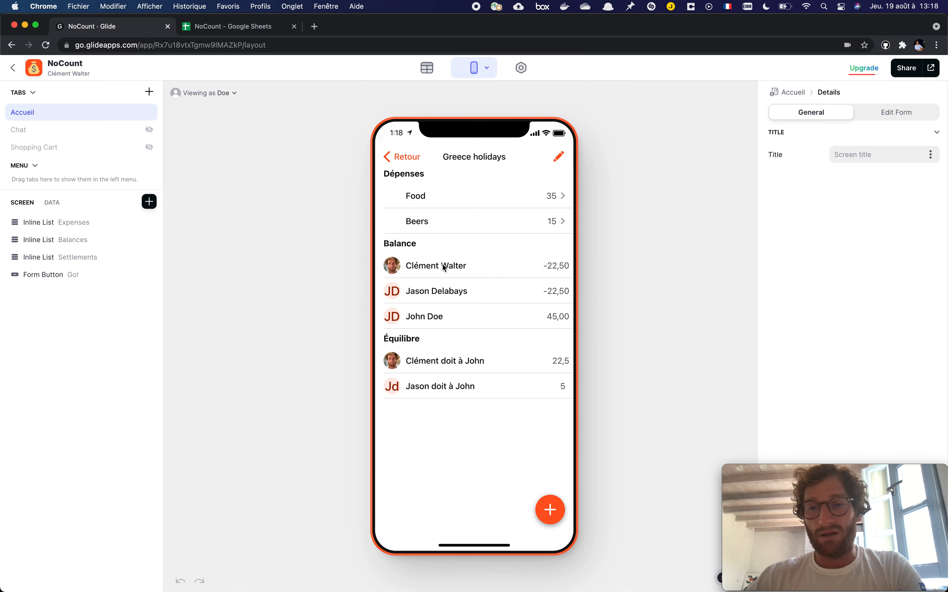
mouse_move(408, 95)
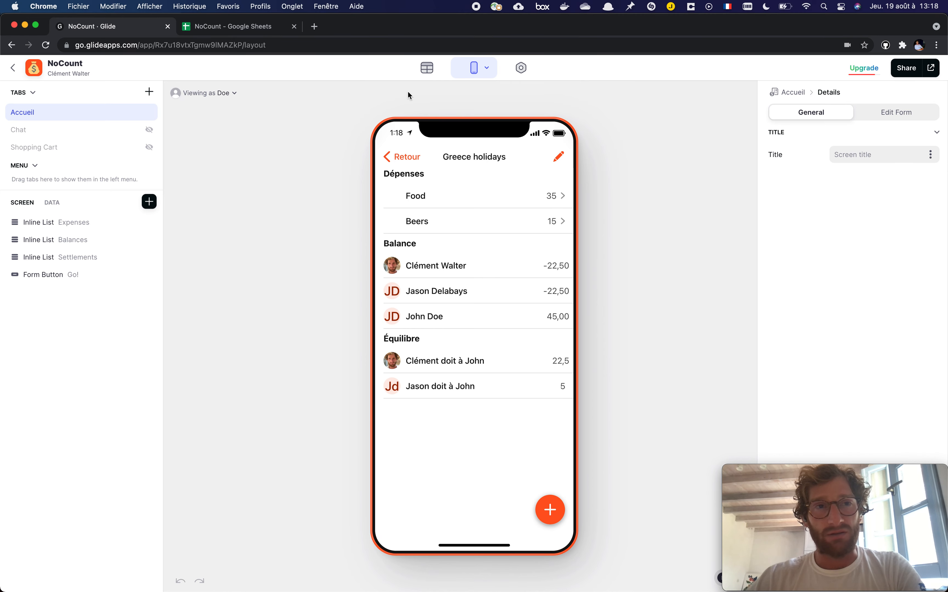
Step: Display the Nocounts table listing the Saturday night, Flatmates and Greece holidays groups
click(427, 67)
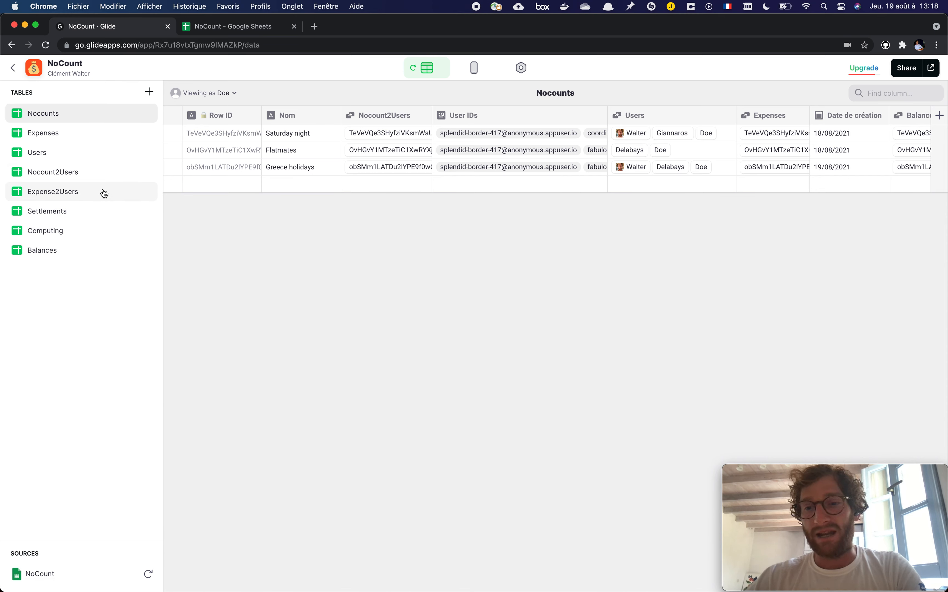
mouse_move(70, 226)
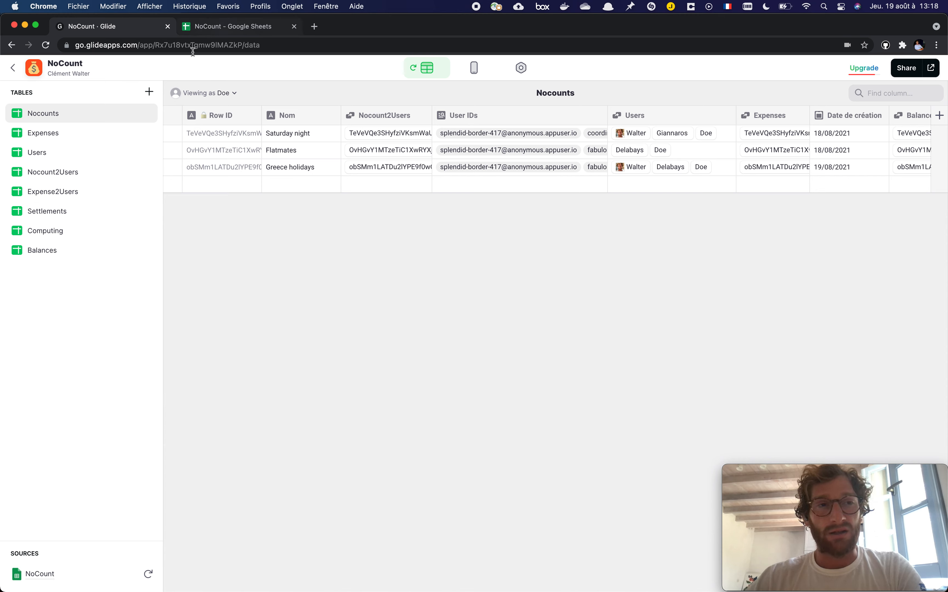
mouse_move(37, 153)
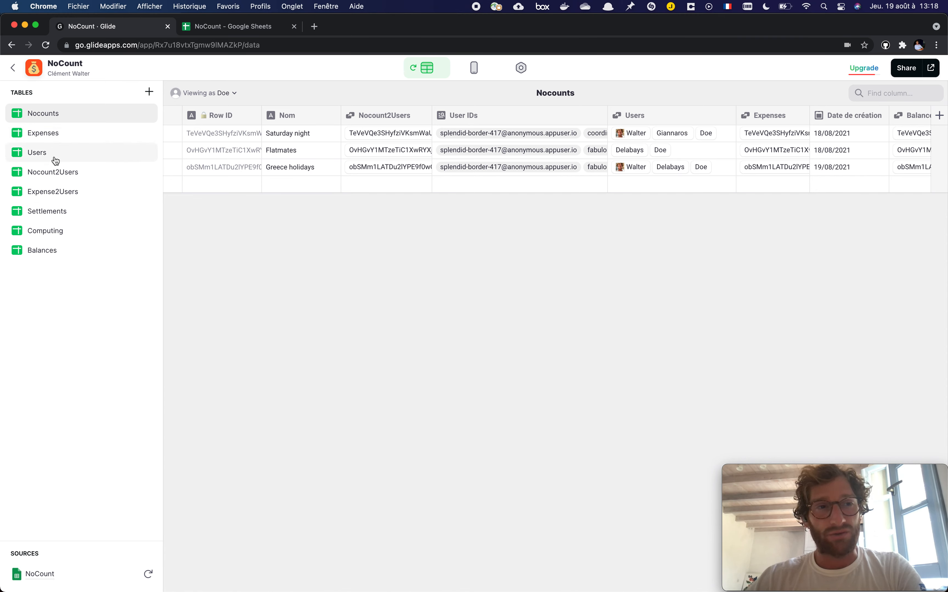
mouse_move(53, 191)
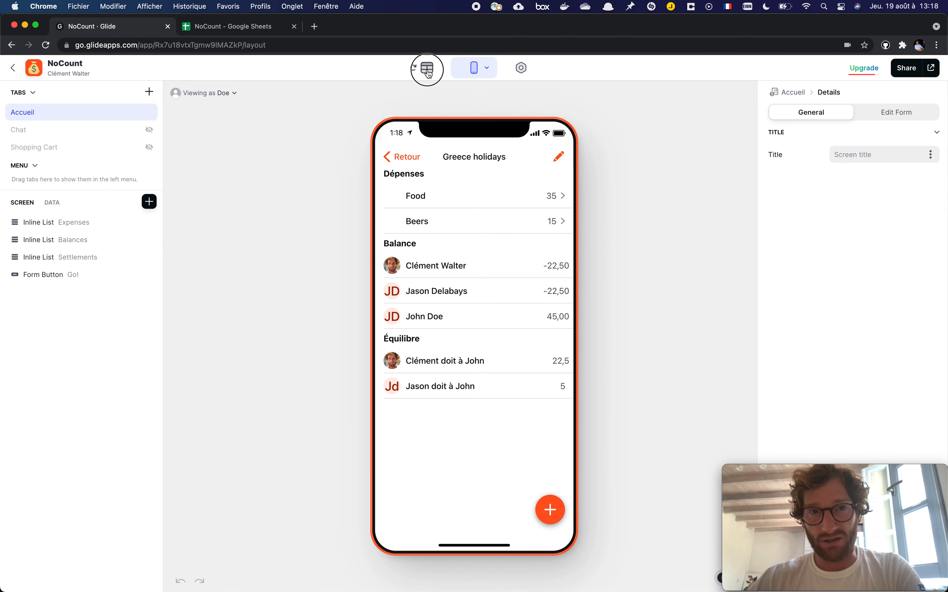
click(427, 67)
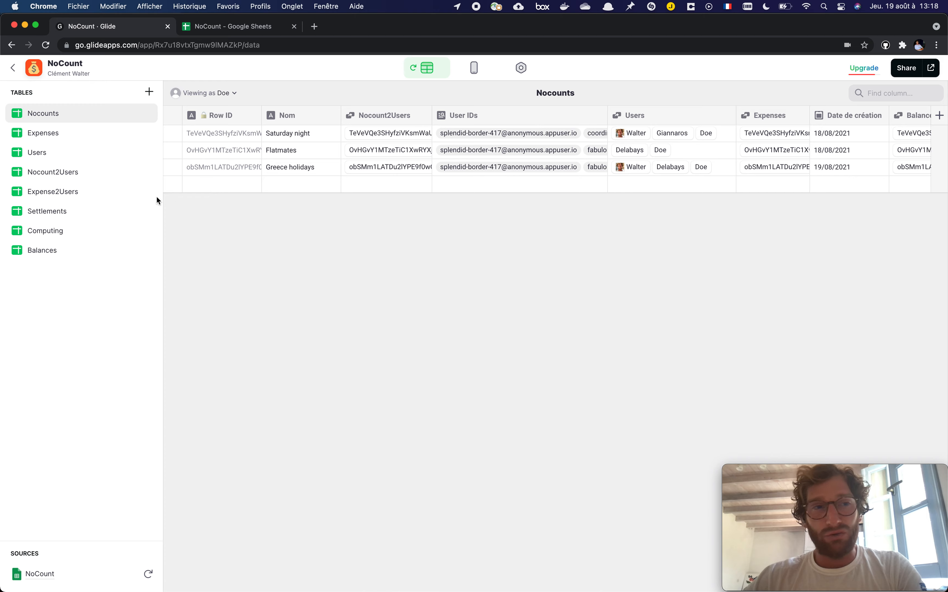
mouse_move(239, 26)
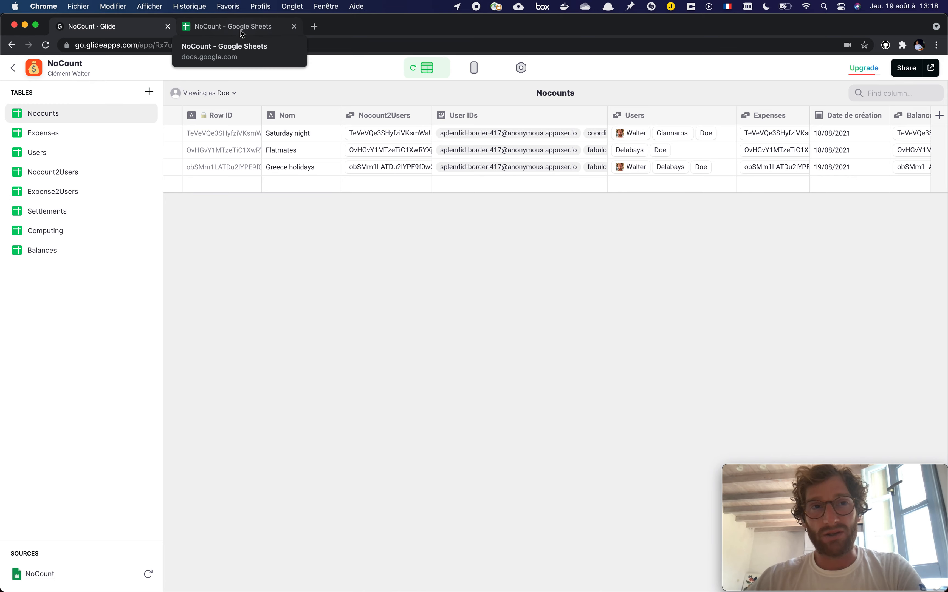
Step: Insert a blank column G right of Détail in the Expenses sheet and select it
click(230, 26)
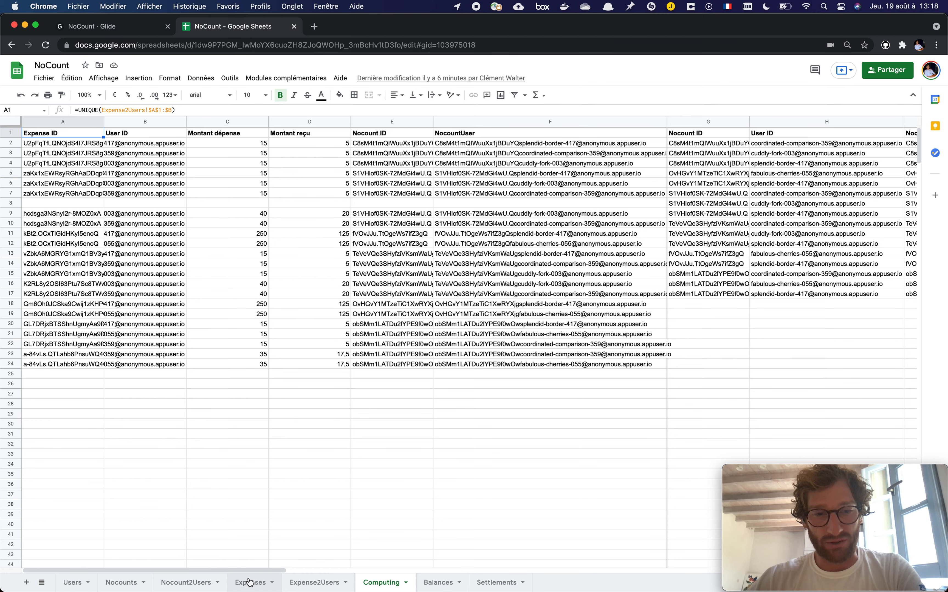
click(252, 582)
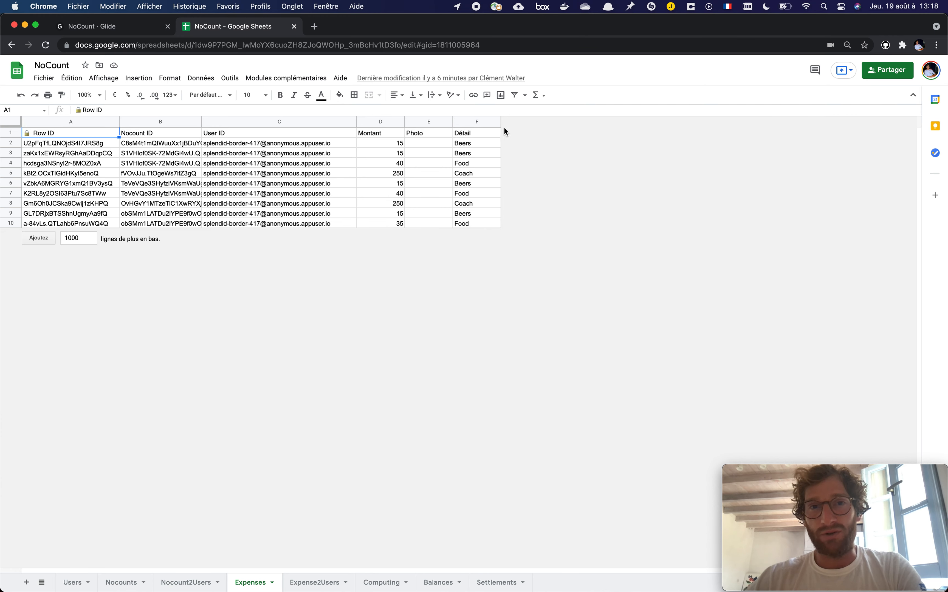
right_click(476, 122)
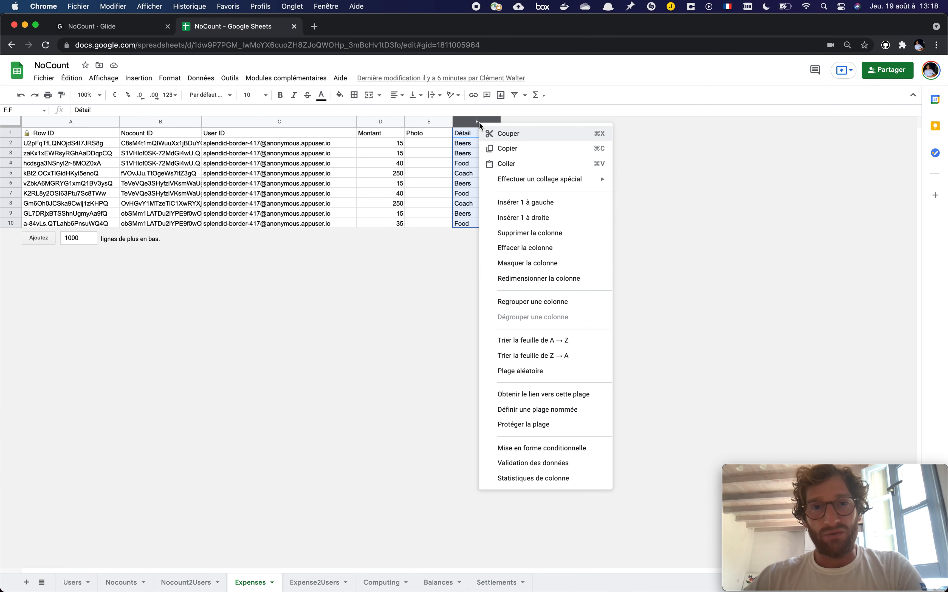
click(529, 232)
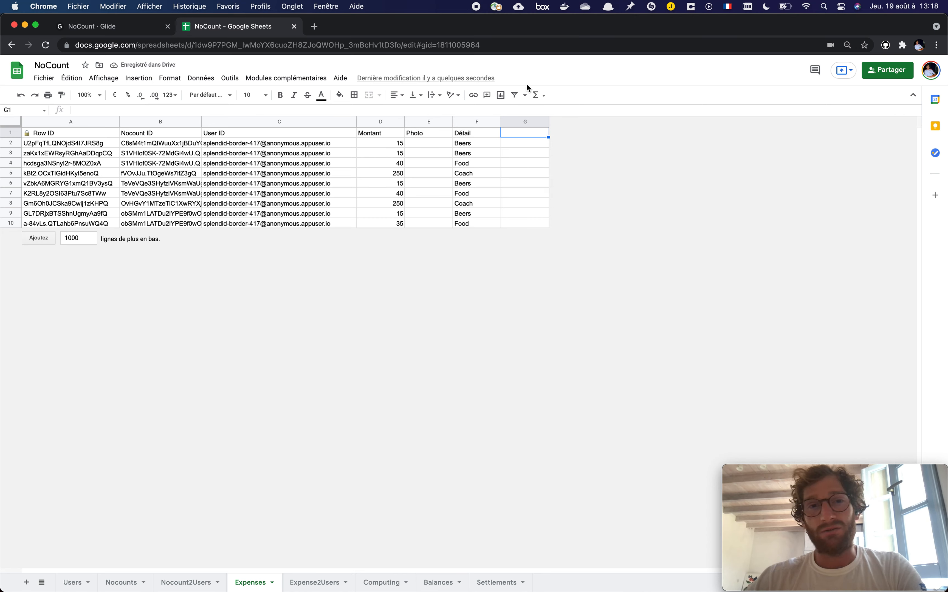
click(524, 142)
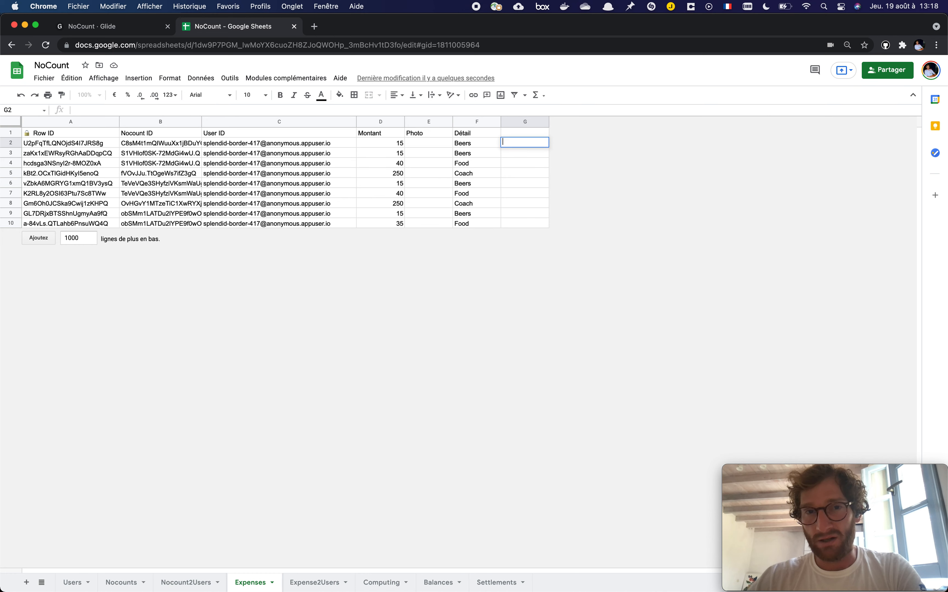
click(525, 122)
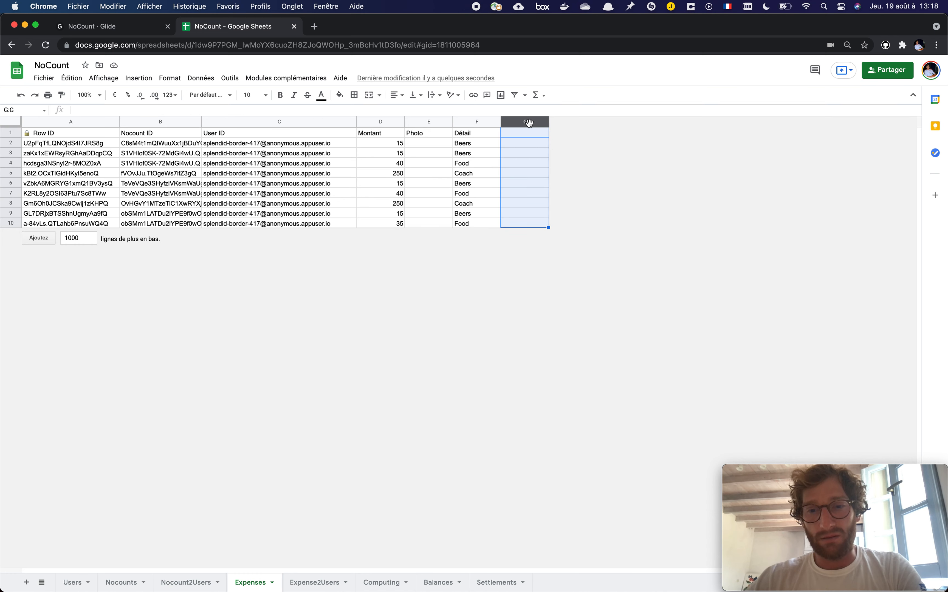
mouse_move(561, 220)
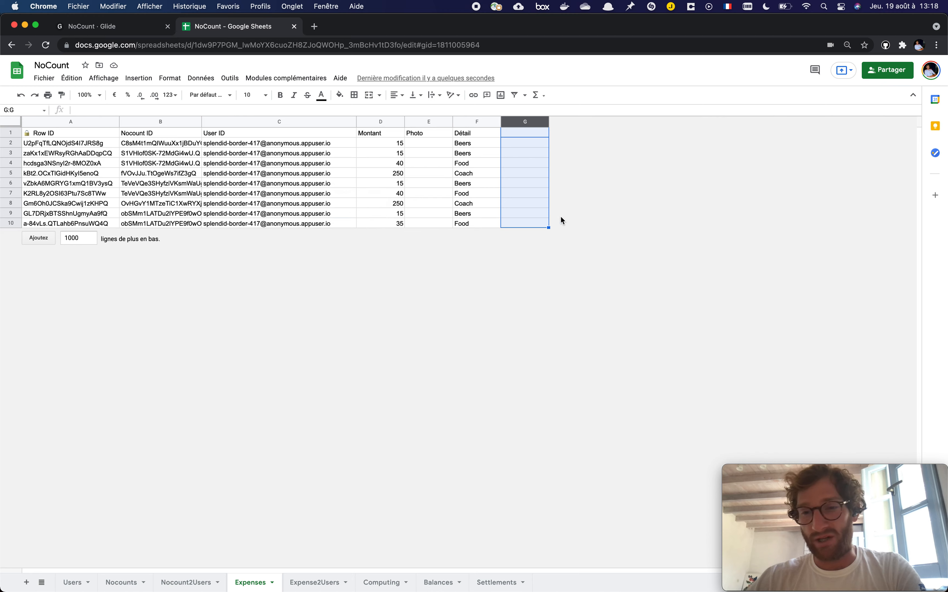
Step: Begin a new column in Glide's Nocounts table after returning from the spreadsheet
click(380, 223)
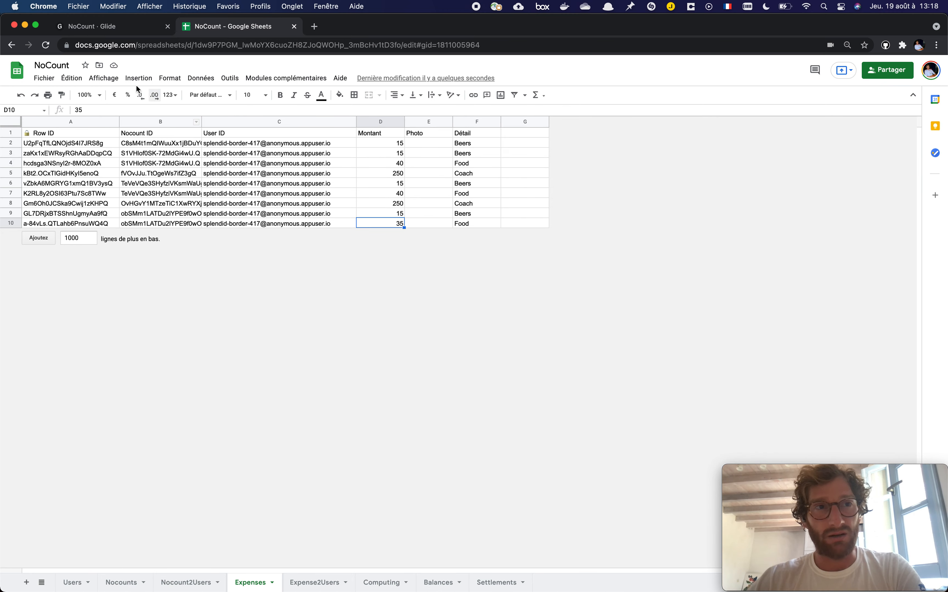
click(113, 26)
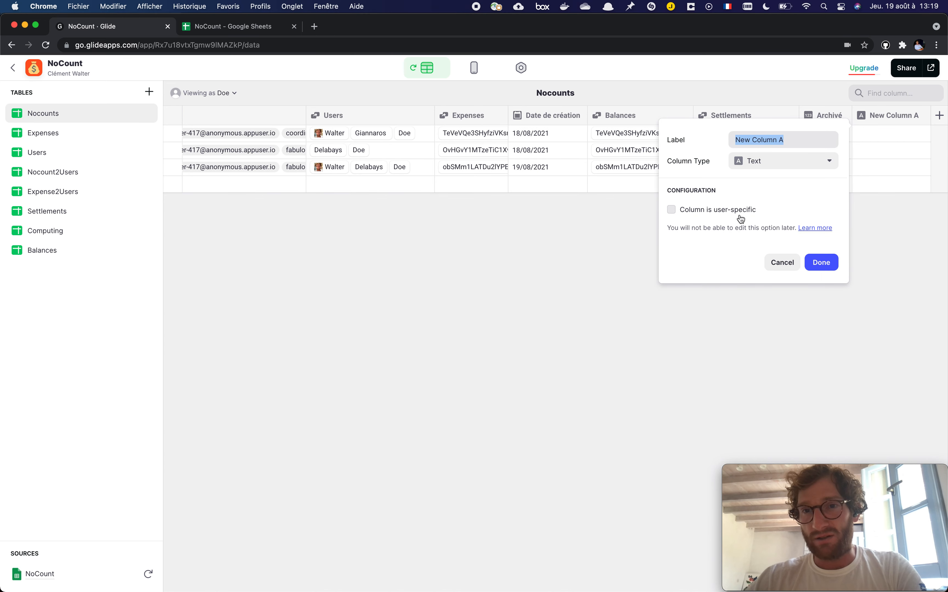
Step: Leave the new Nocounts column's options and switch back to the spreadsheet's Expenses sheet
click(782, 161)
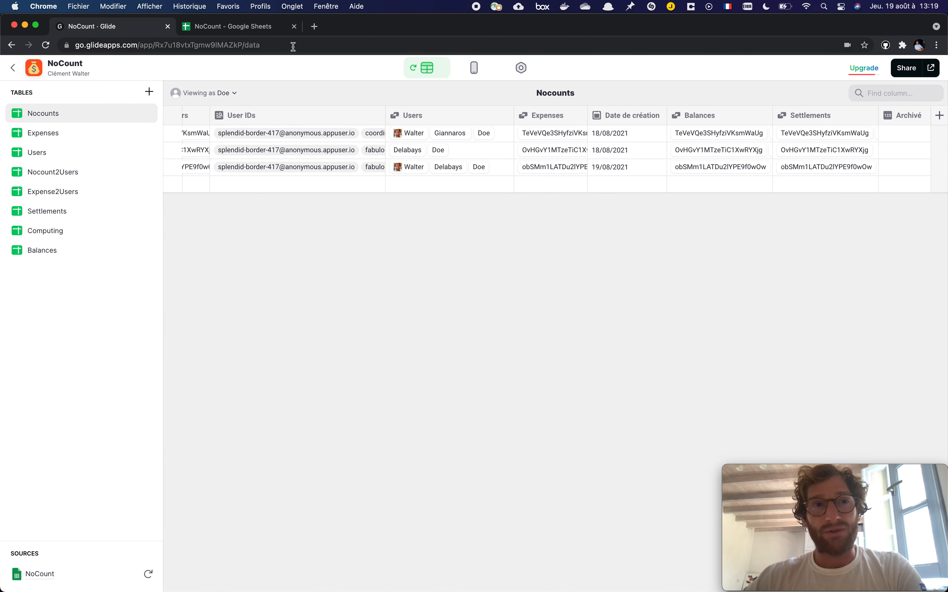
click(237, 26)
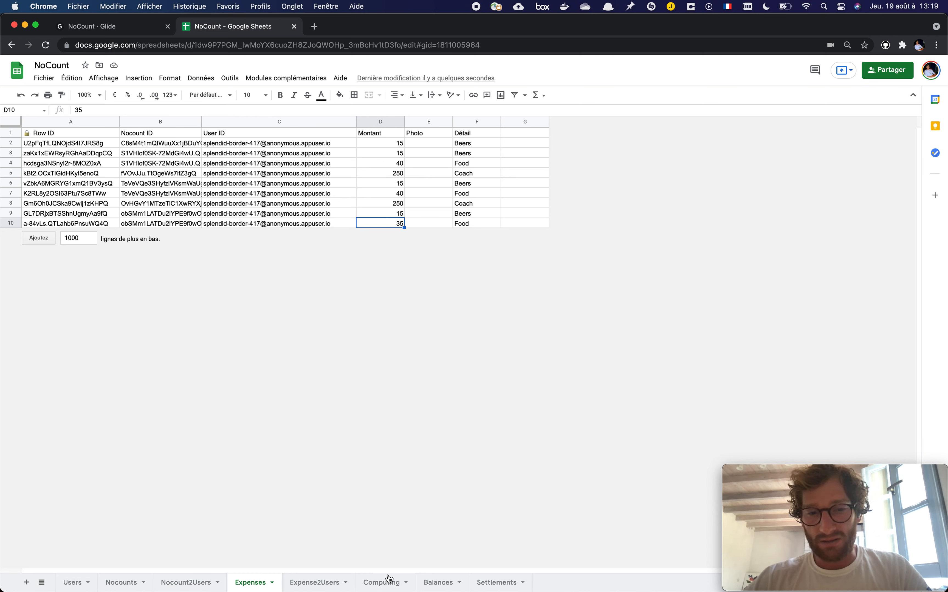
Step: Browse the Computing sheet's columns rightward through sums received and spent to the per-user Balance
click(381, 582)
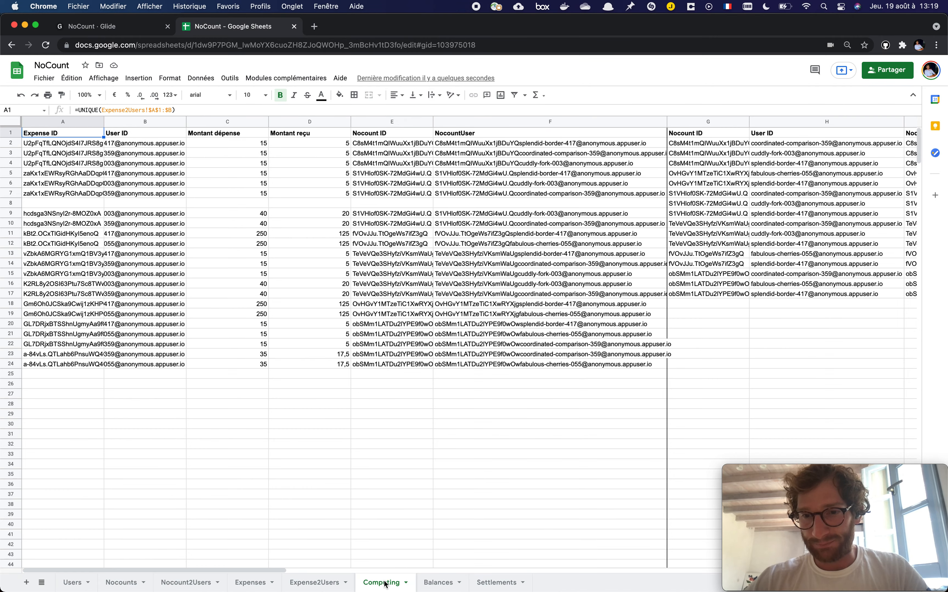
mouse_move(379, 349)
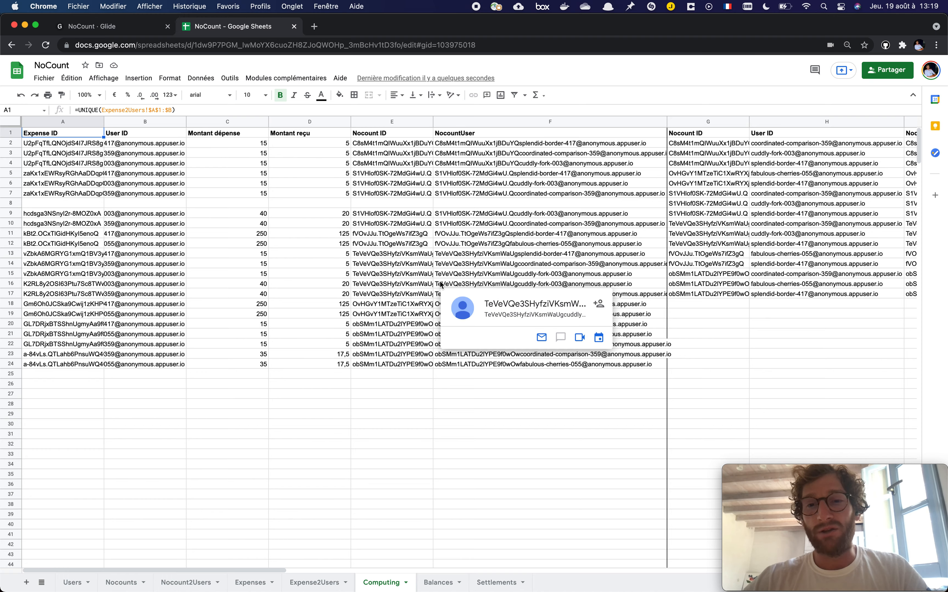
scroll(right, 3)
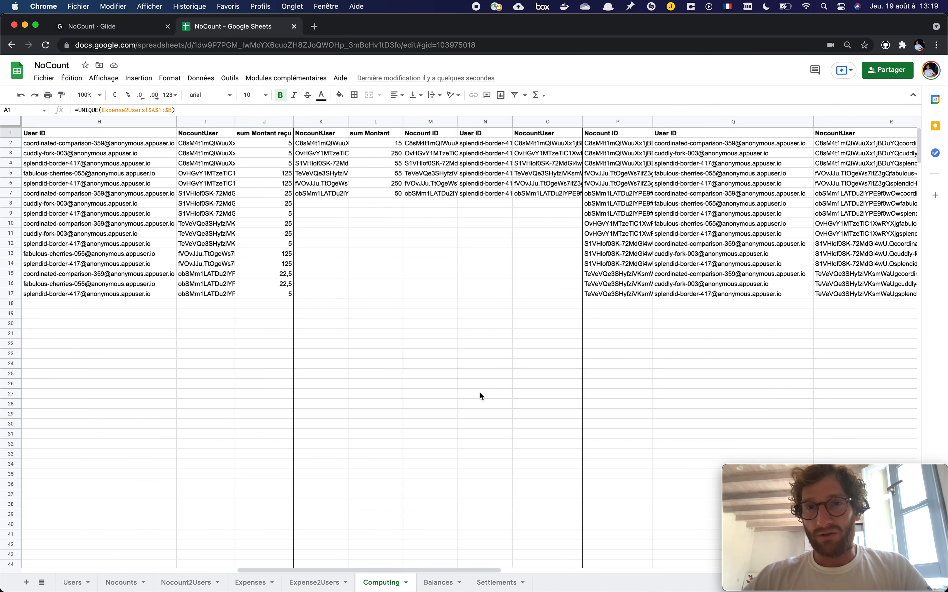
scroll(right, 3)
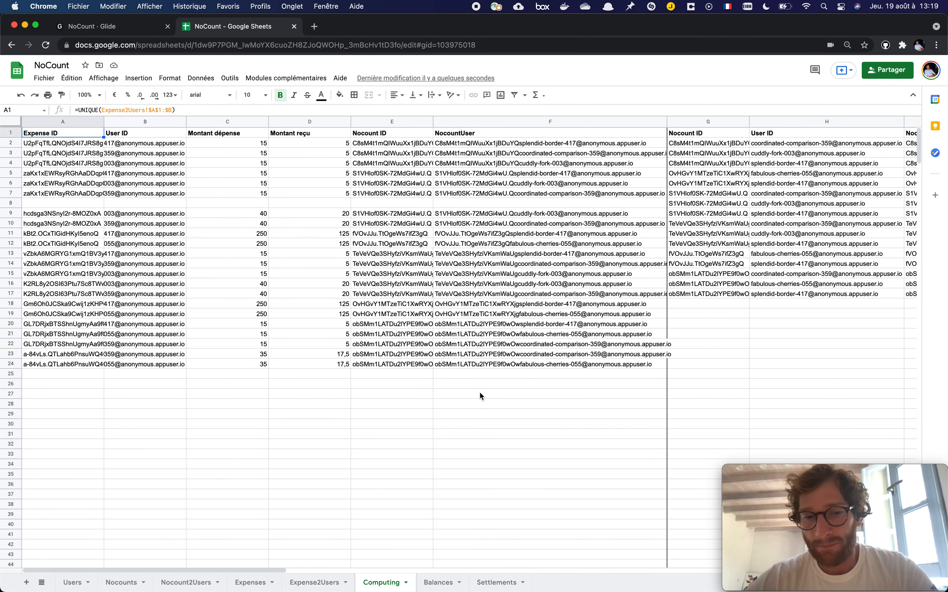
mouse_move(445, 549)
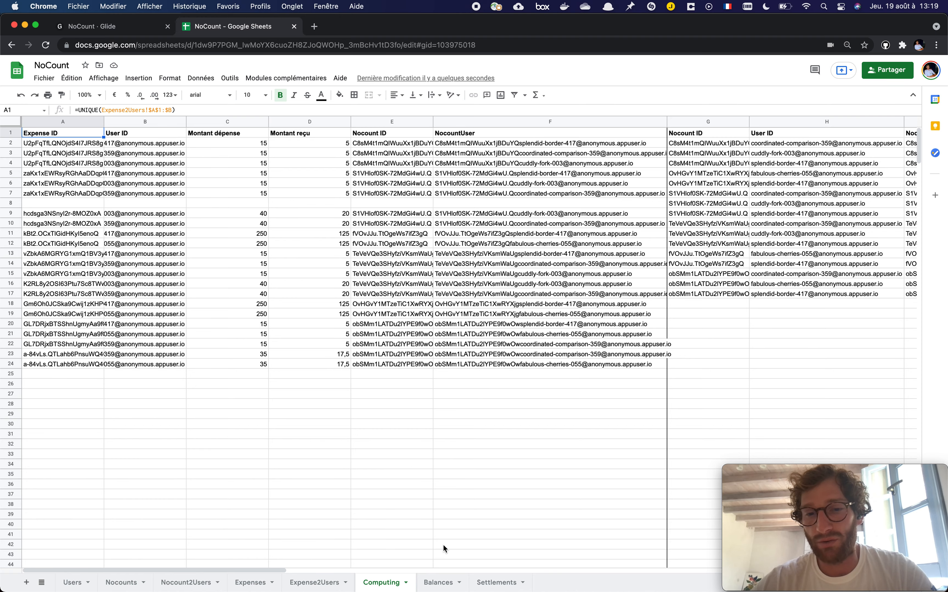
scroll(right, 3)
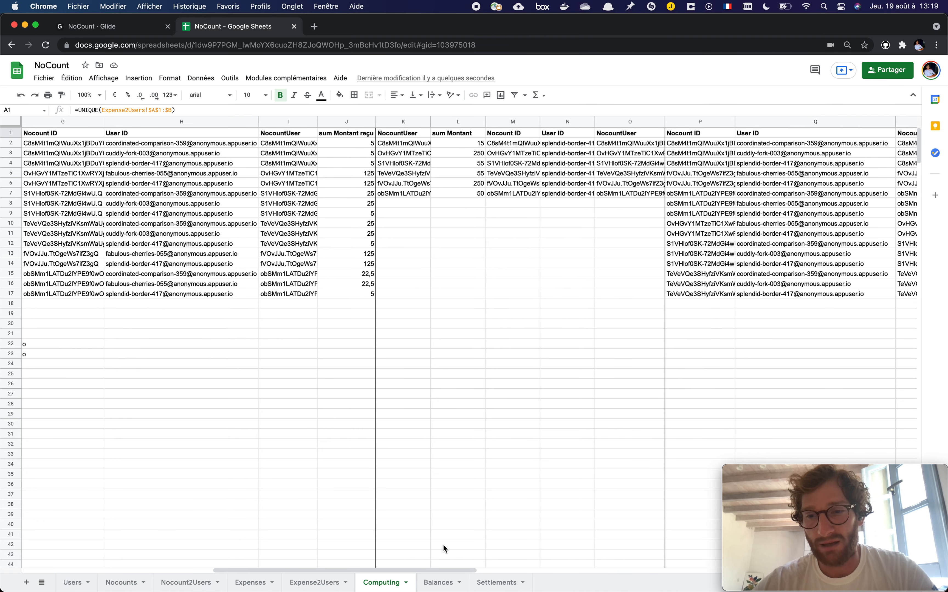
scroll(right, 3)
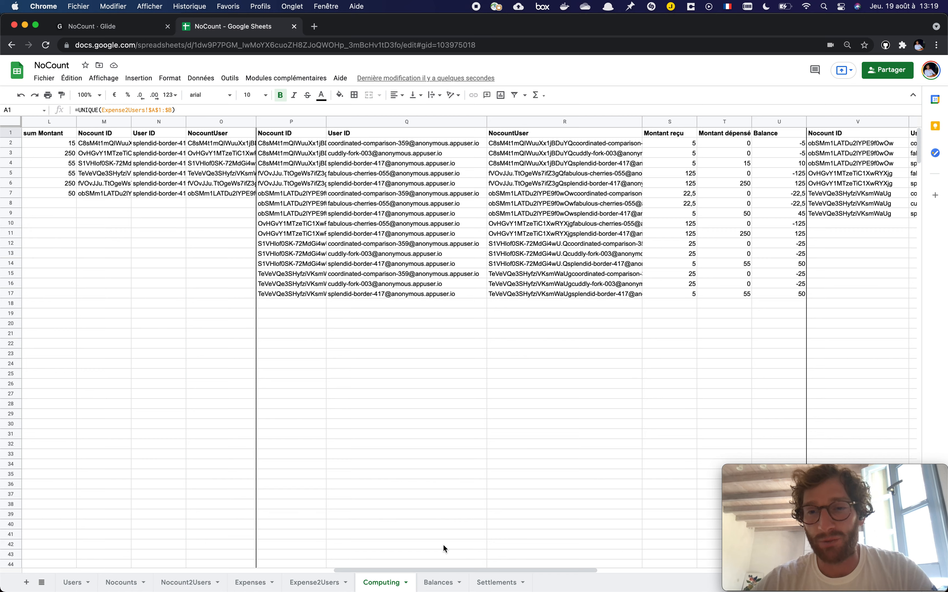
scroll(right, 3)
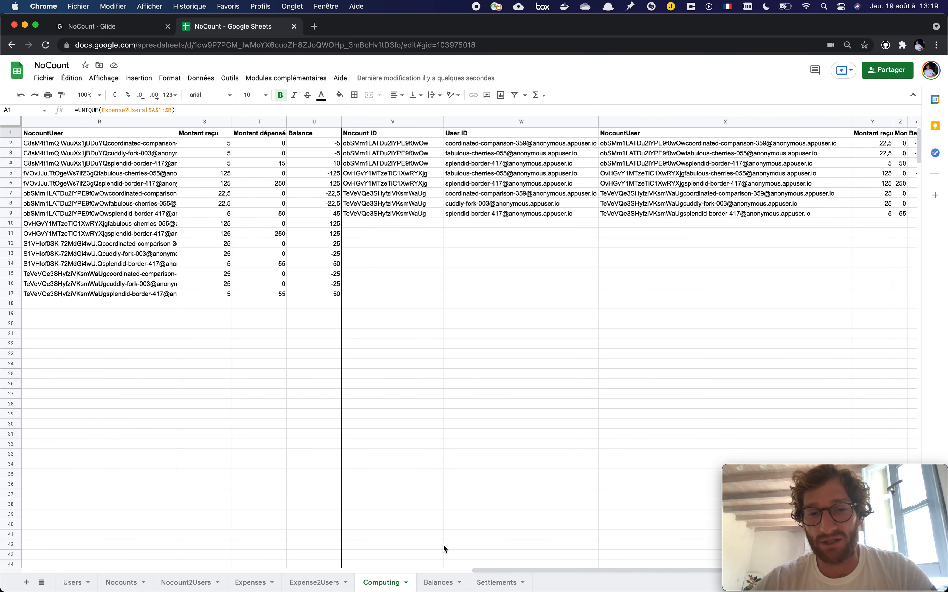
Step: Show the Balances sheet's QUERY summary of Nocount ID, User ID and Balance
click(437, 583)
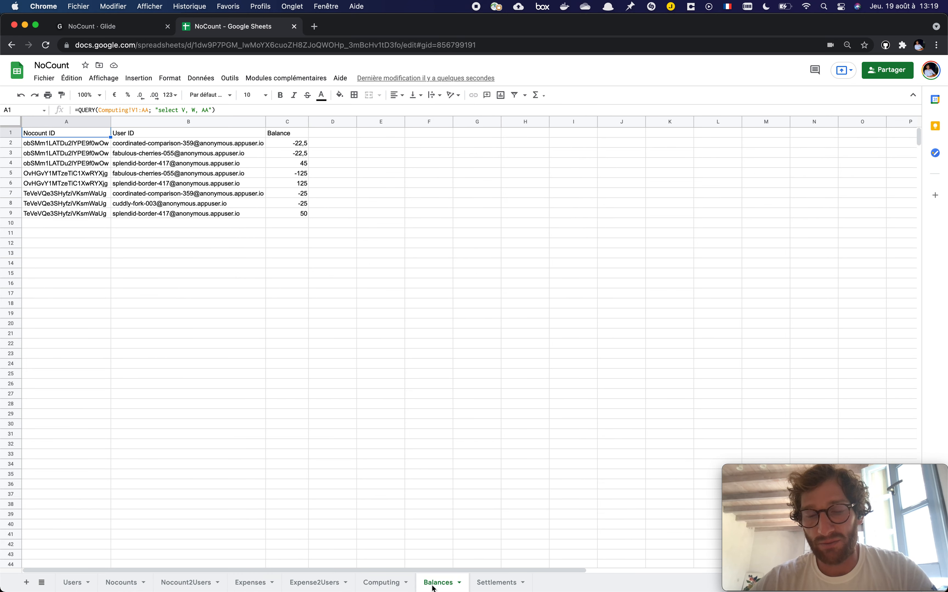
mouse_move(380, 557)
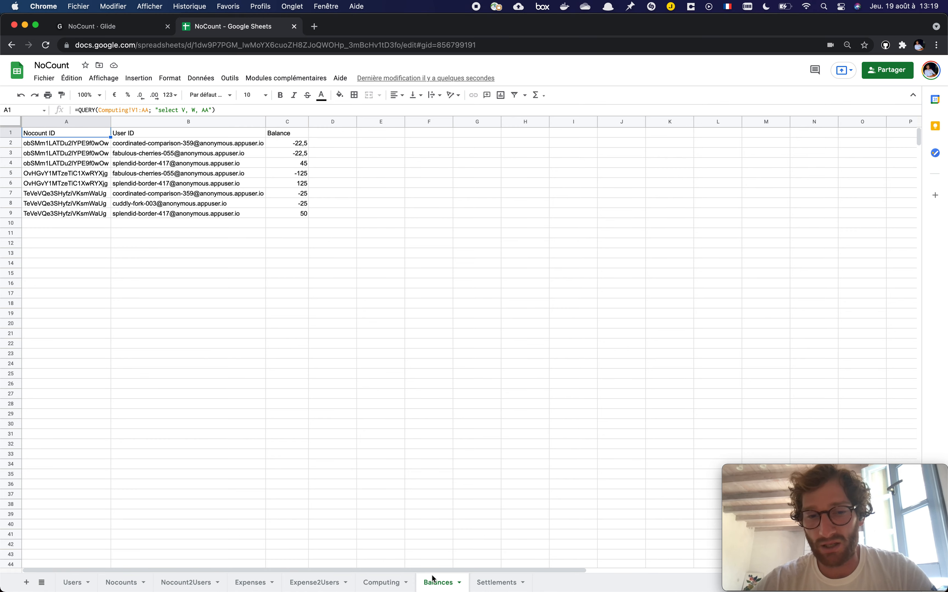
mouse_move(387, 431)
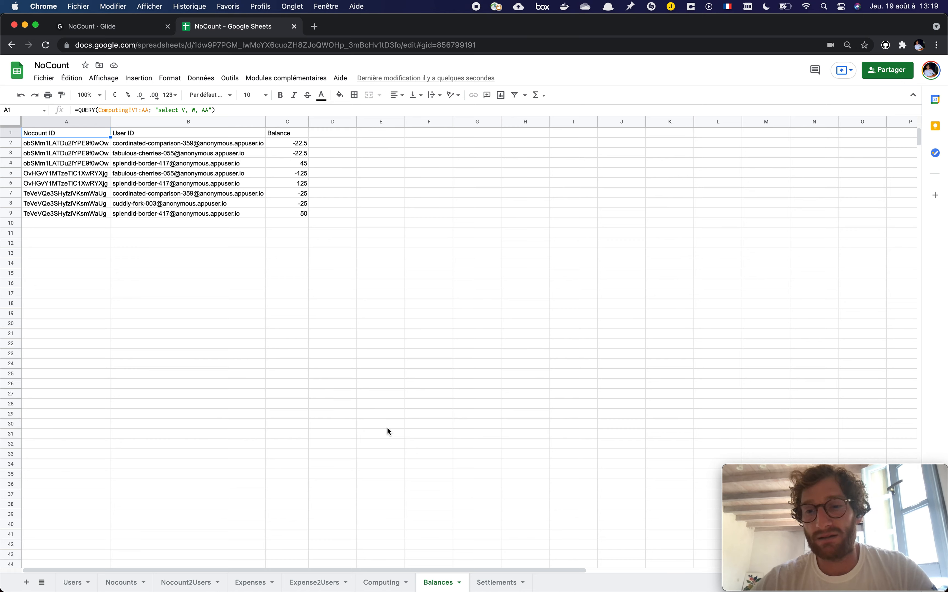
mouse_move(88, 143)
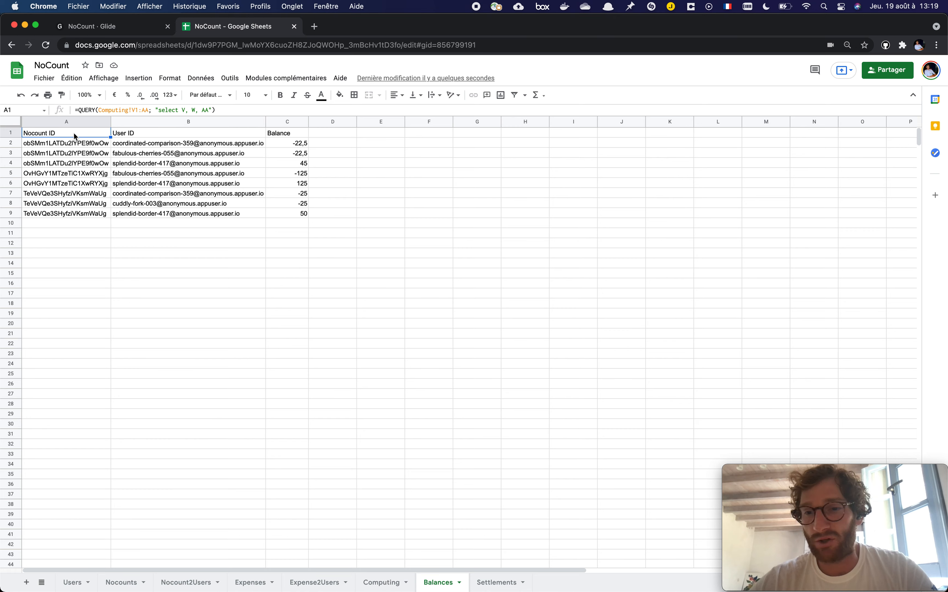
mouse_move(160, 177)
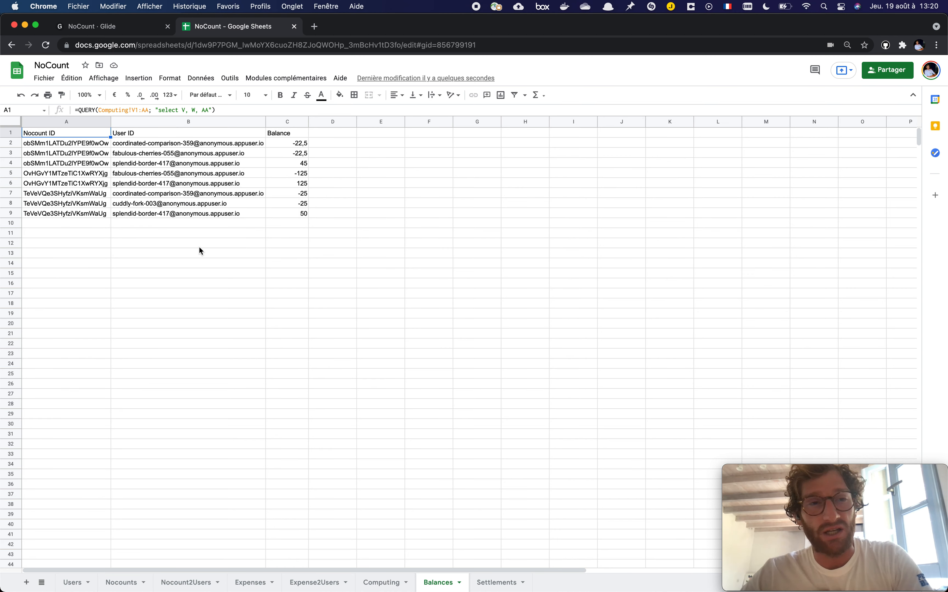
mouse_move(266, 424)
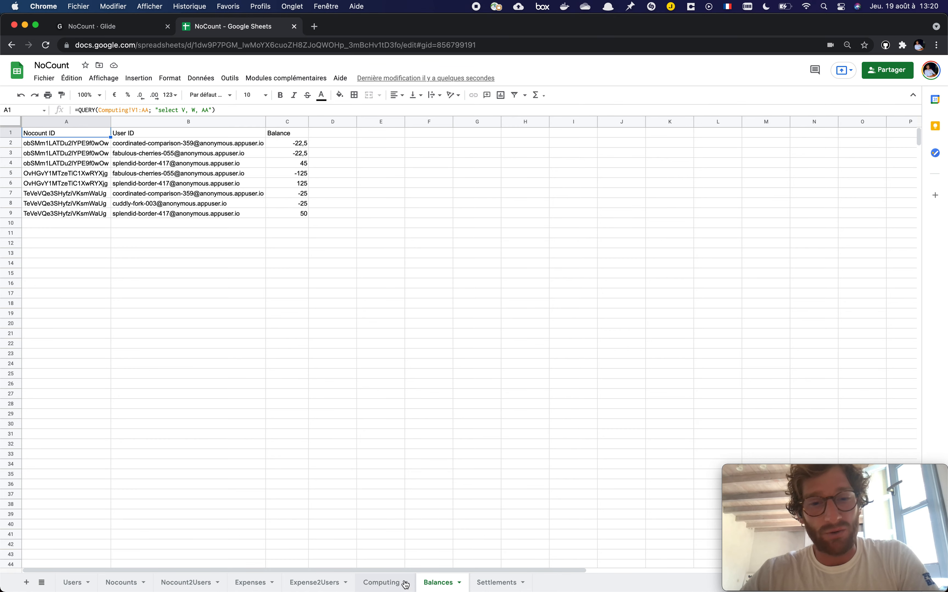
Step: Inspect the Computing sheet's G1 QUERY formula summing amounts received per Nocount and user
click(381, 582)
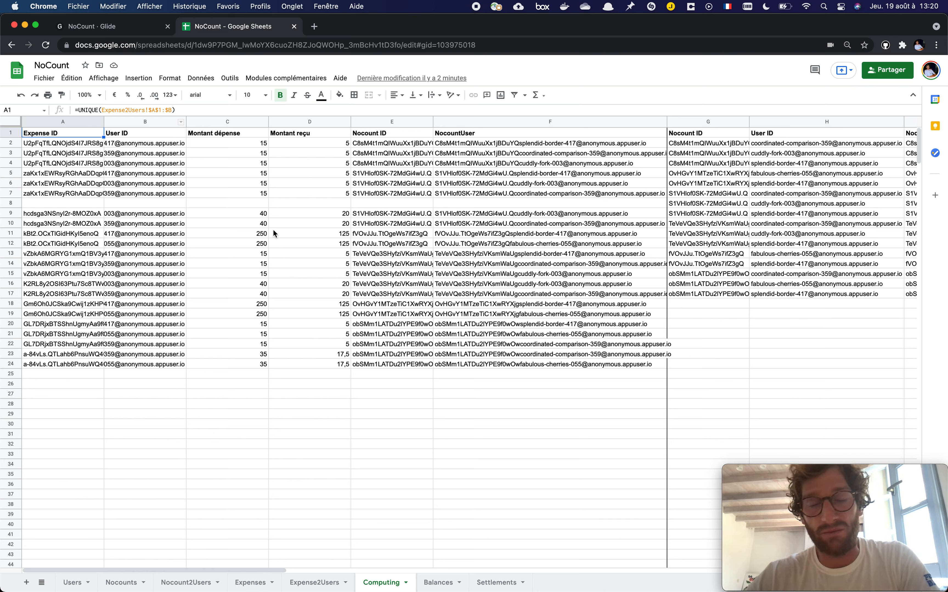
mouse_move(330, 286)
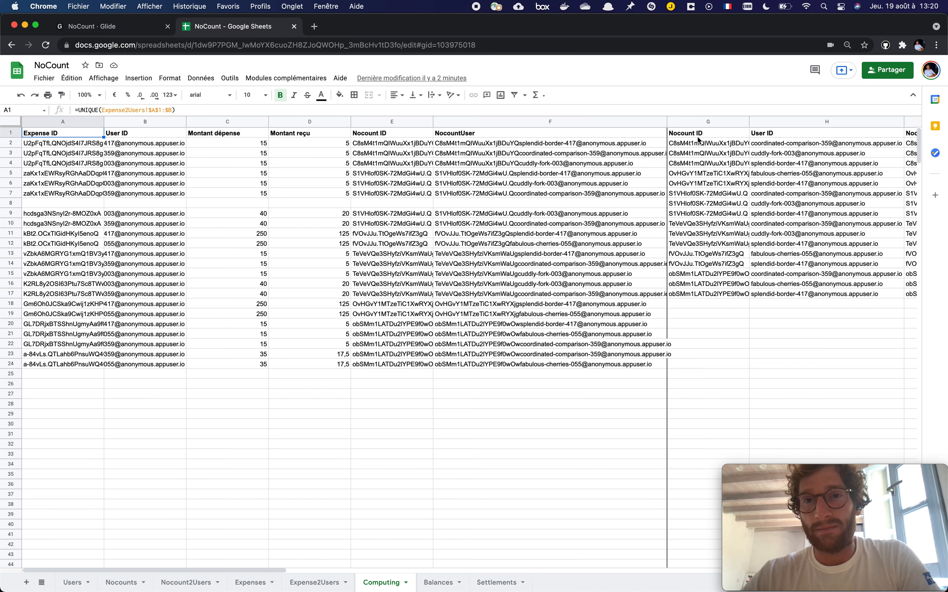
click(707, 133)
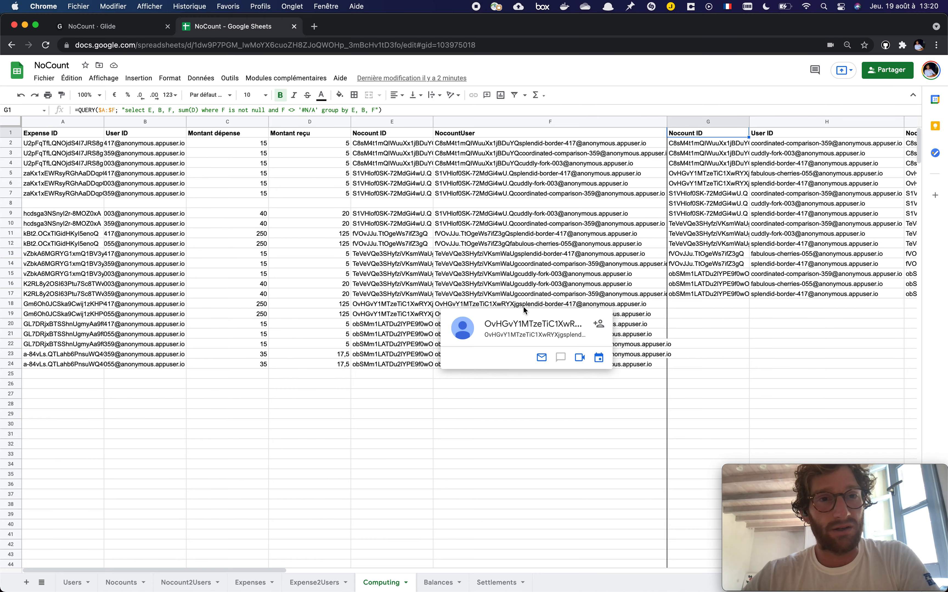
scroll(right, 3)
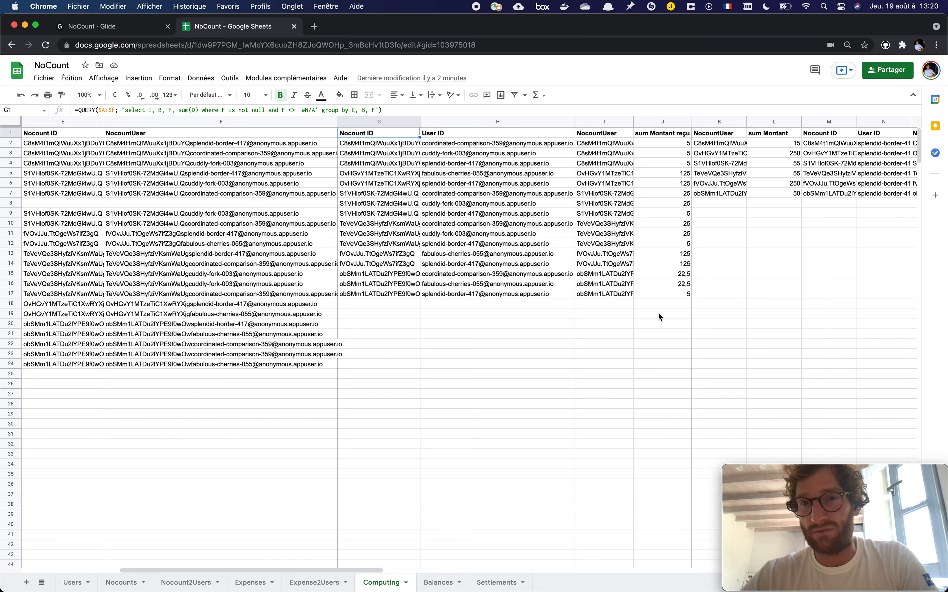
scroll(left, 3)
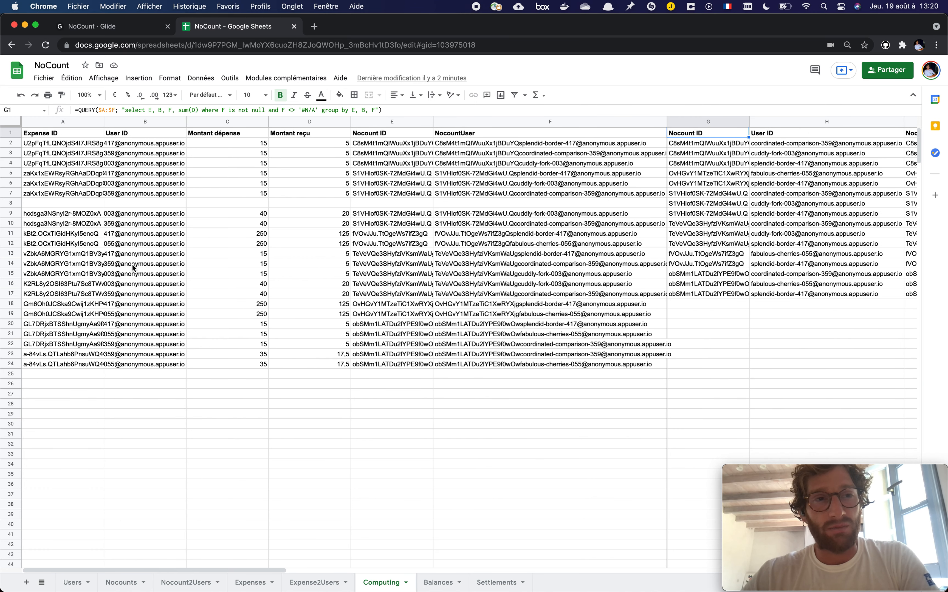
mouse_move(787, 354)
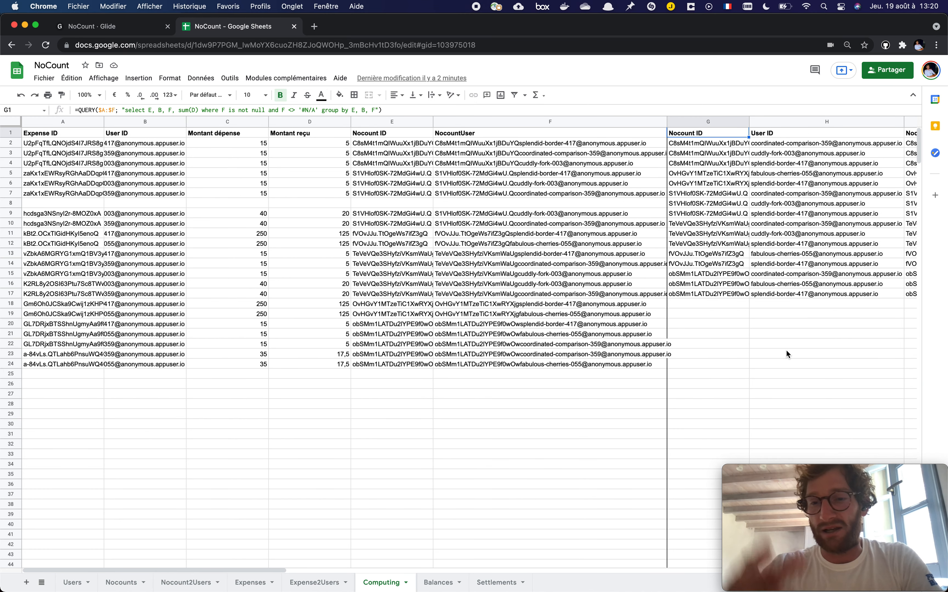
mouse_move(657, 225)
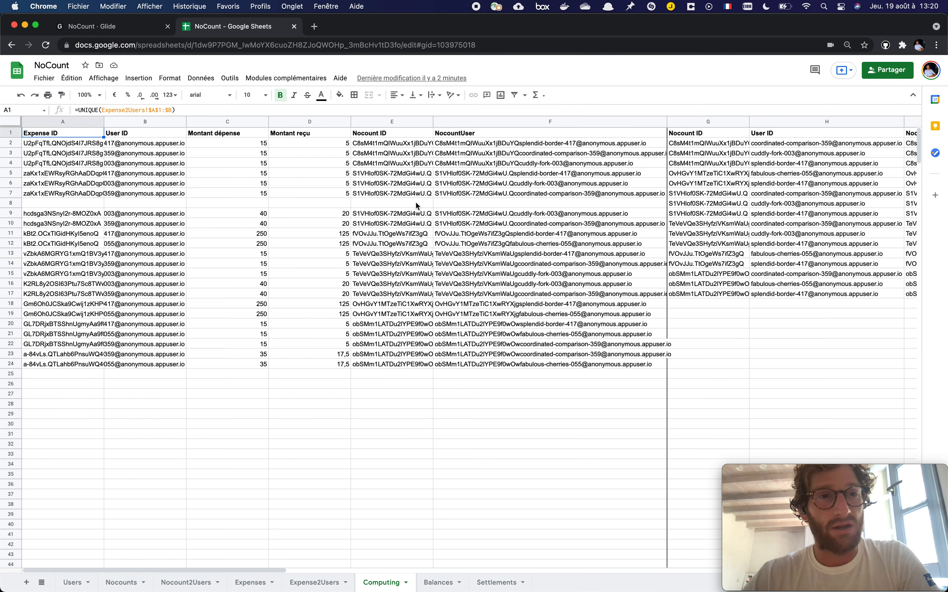
click(707, 132)
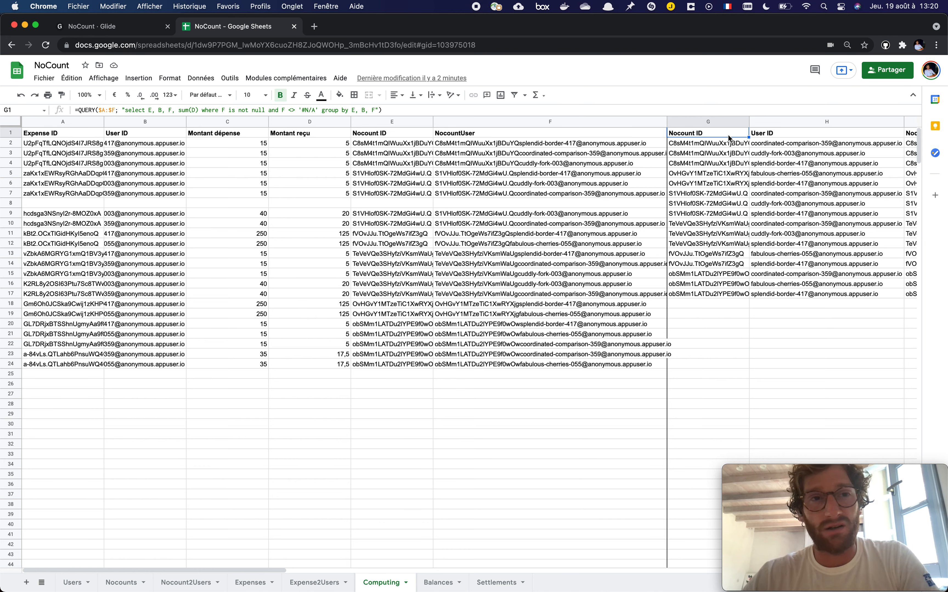
scroll(right, 3)
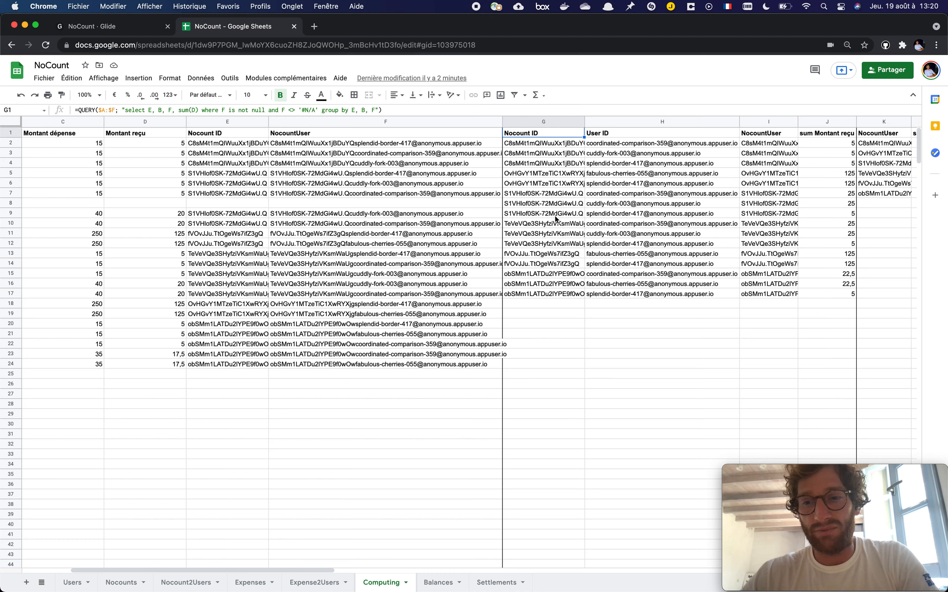
mouse_move(636, 163)
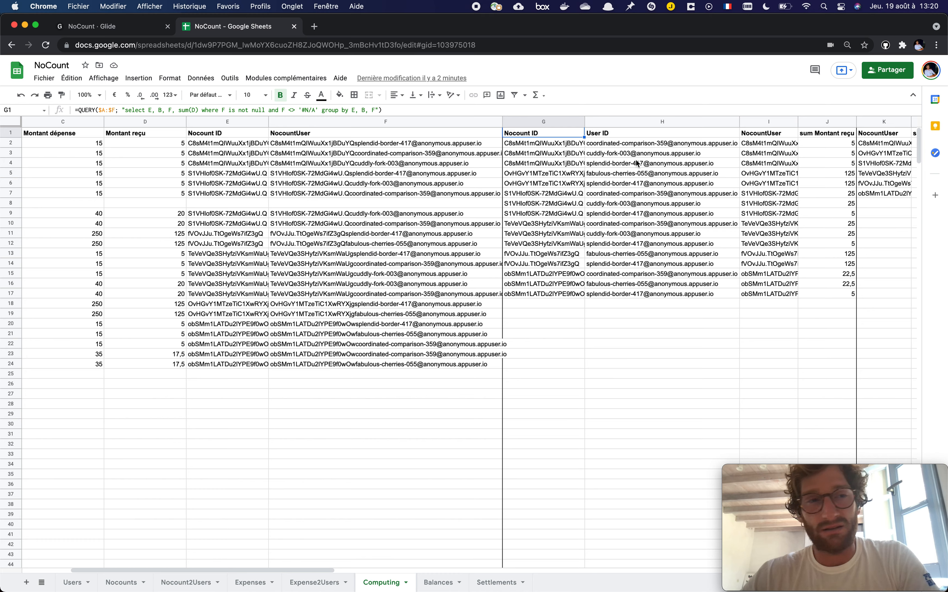
click(661, 143)
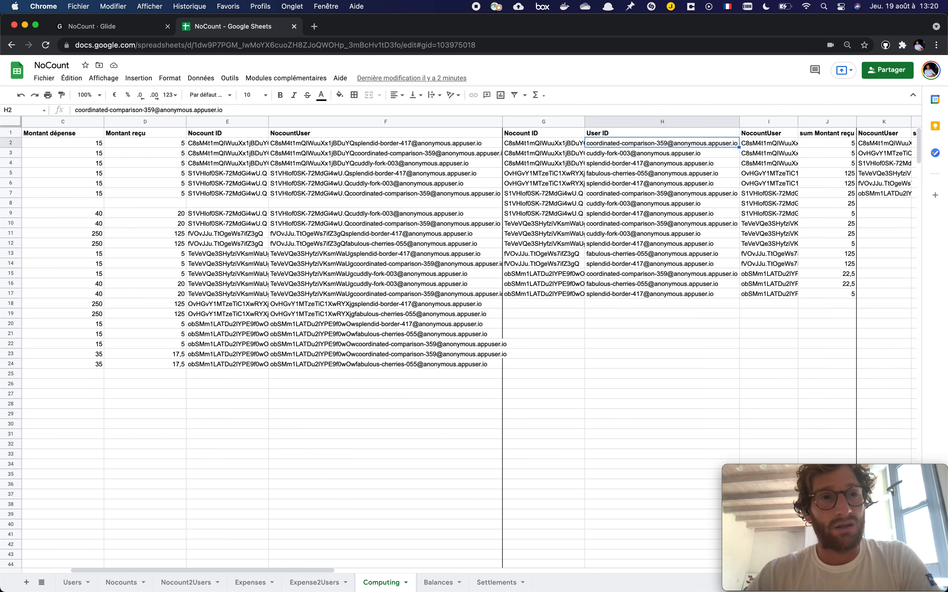
click(543, 133)
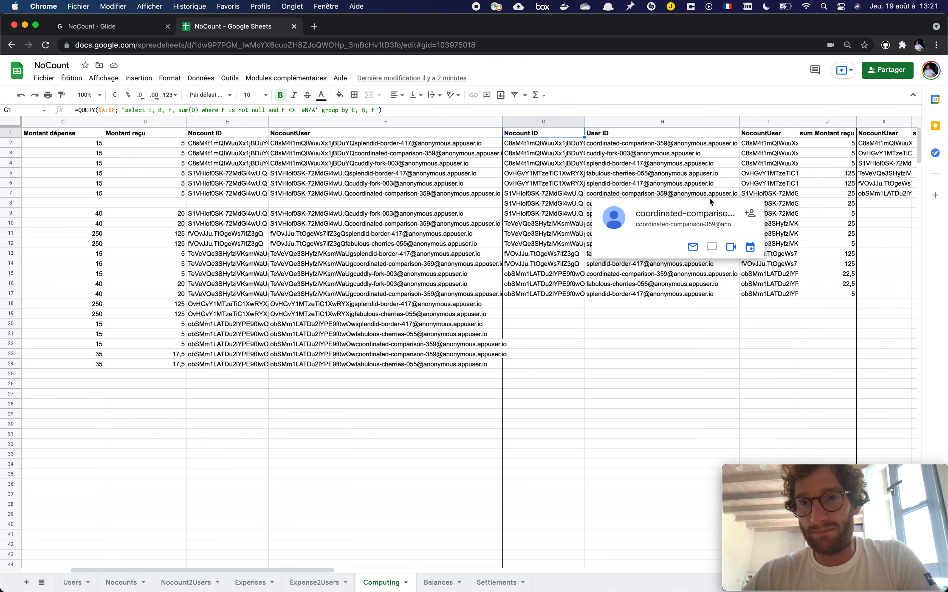
click(883, 122)
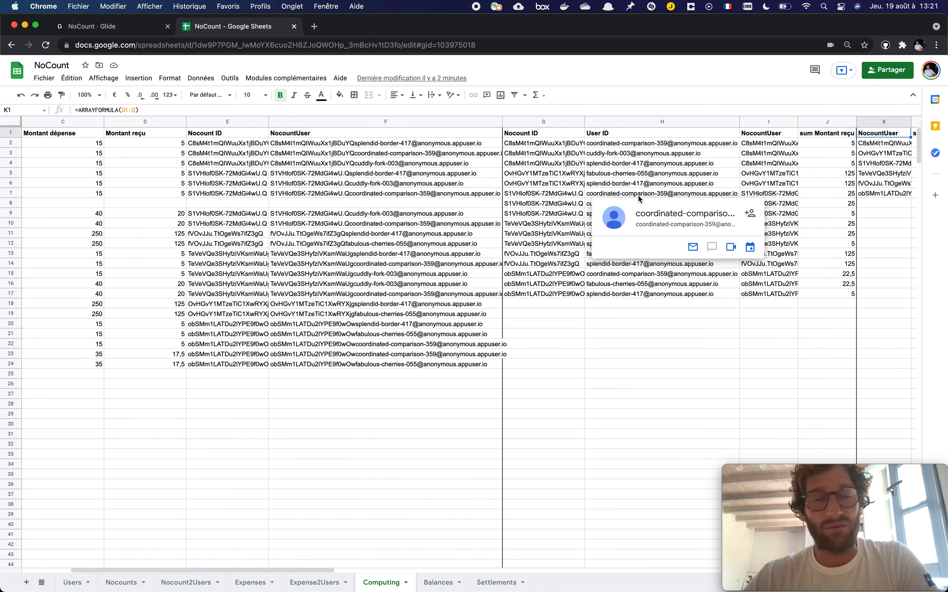
scroll(right, 3)
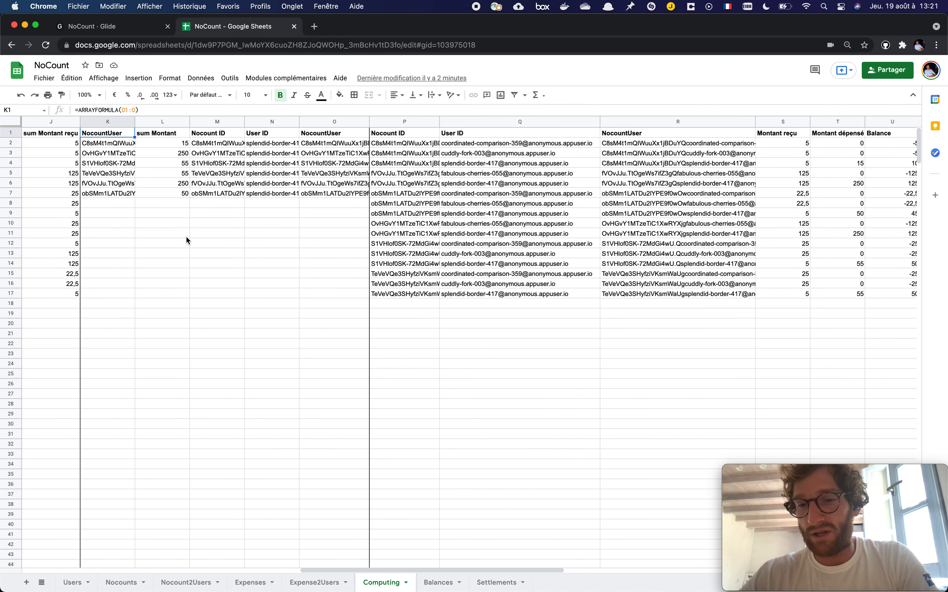
scroll(left, 3)
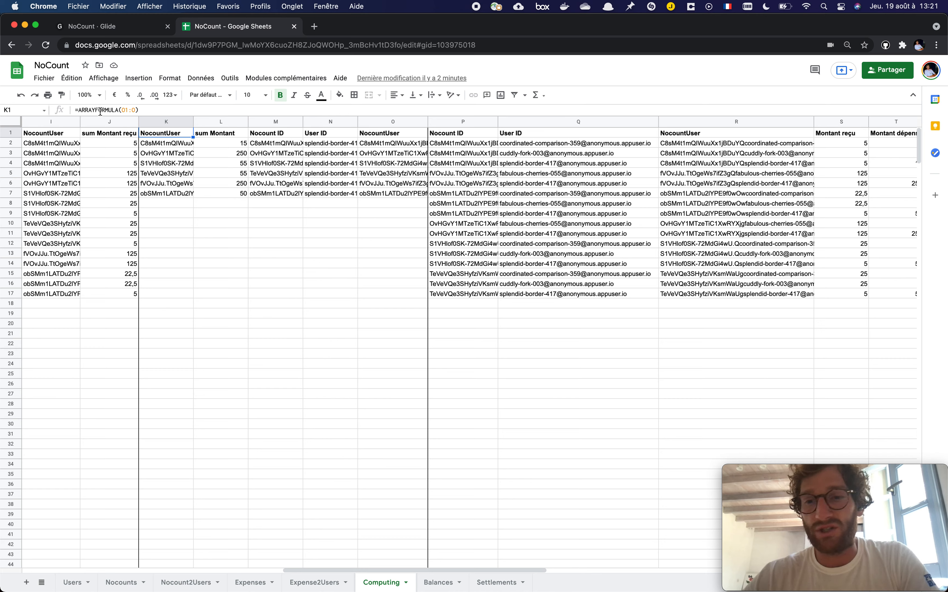
mouse_move(122, 143)
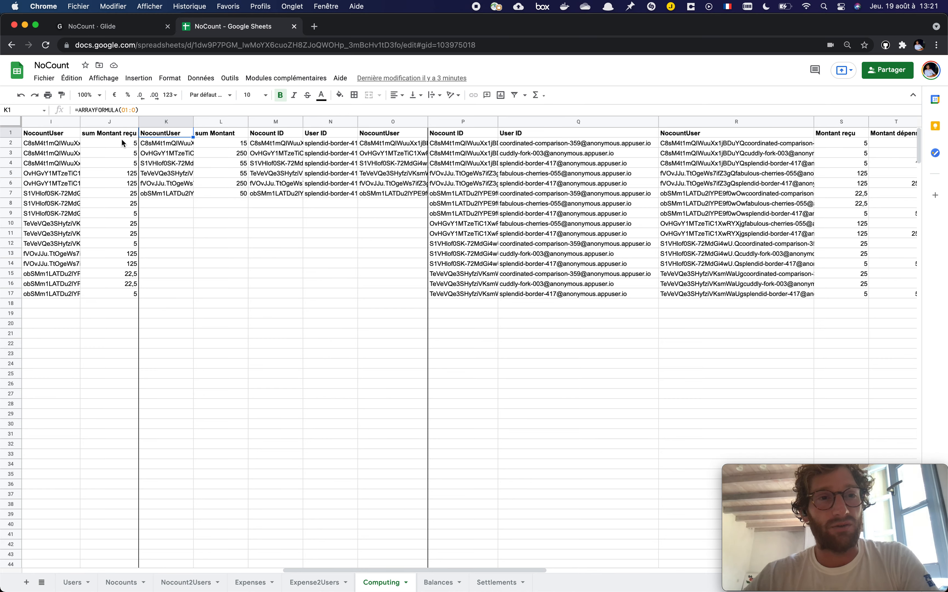
mouse_move(190, 241)
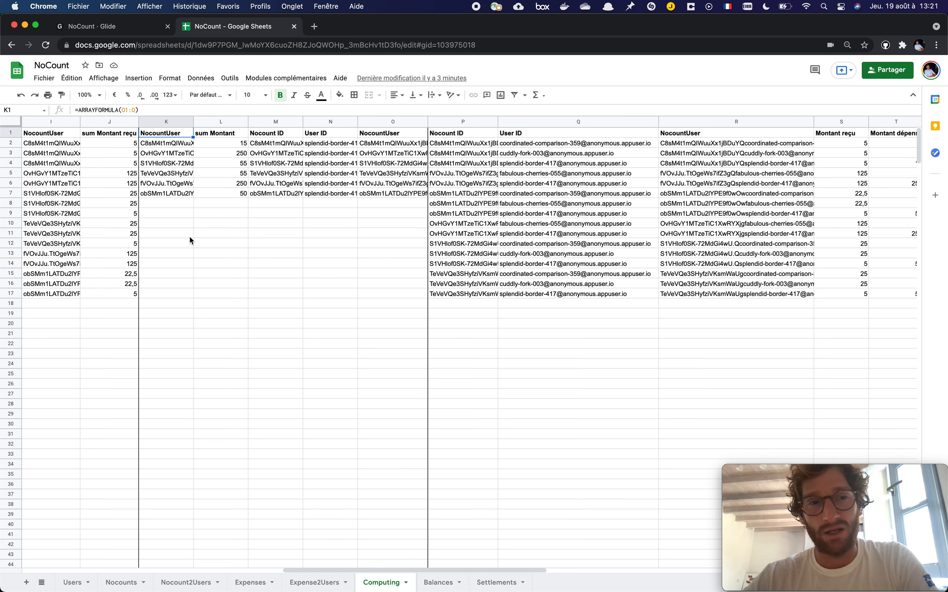
mouse_move(430, 192)
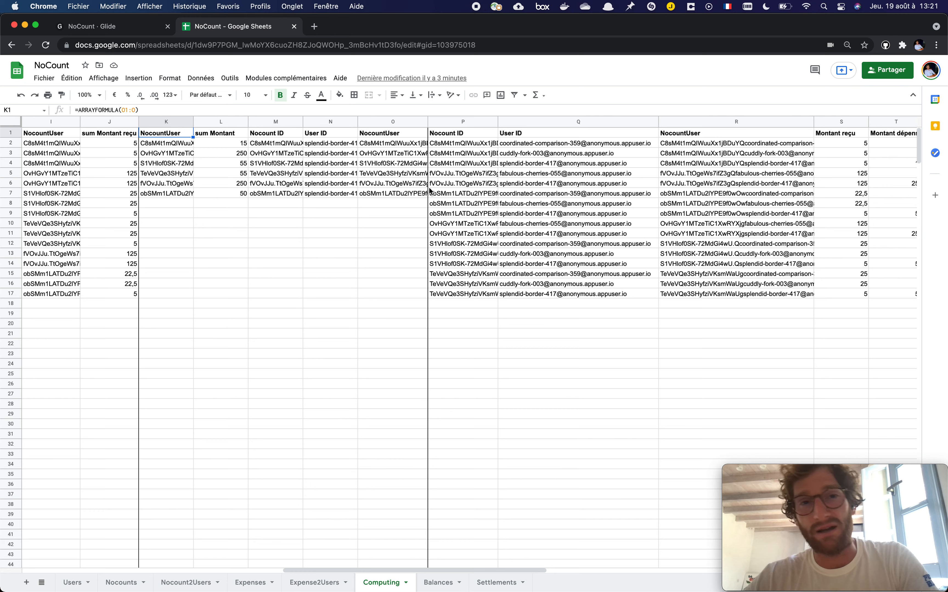
click(330, 133)
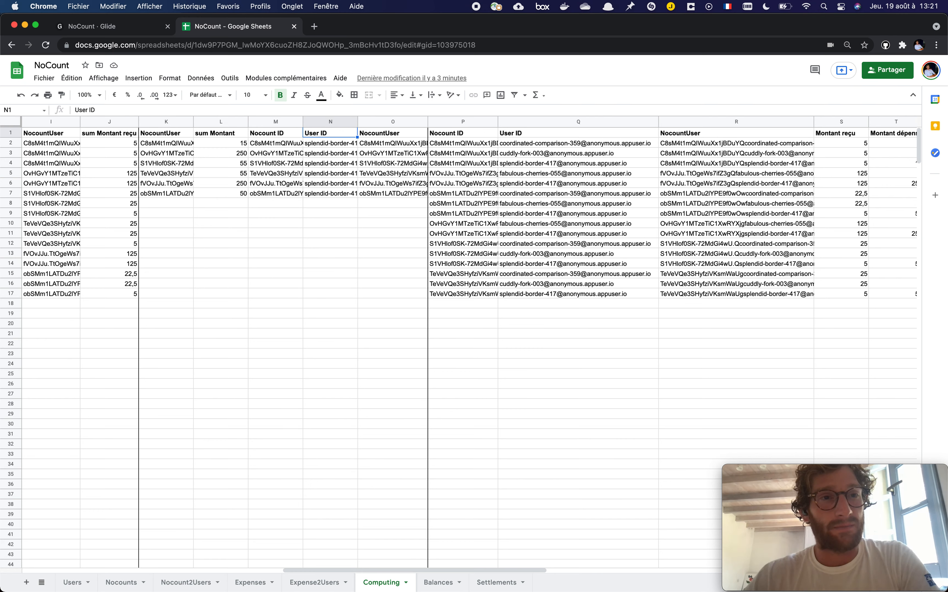
click(463, 143)
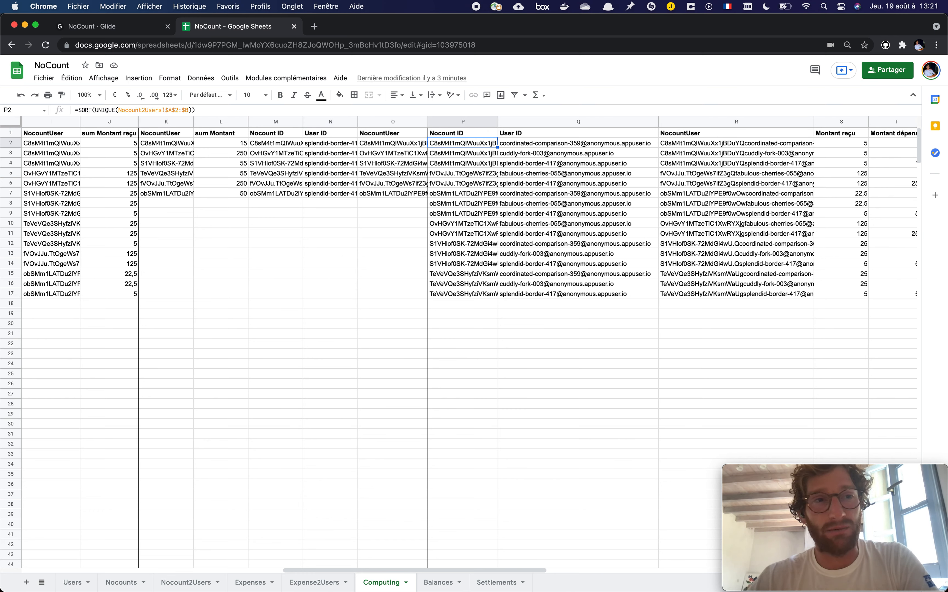
click(840, 142)
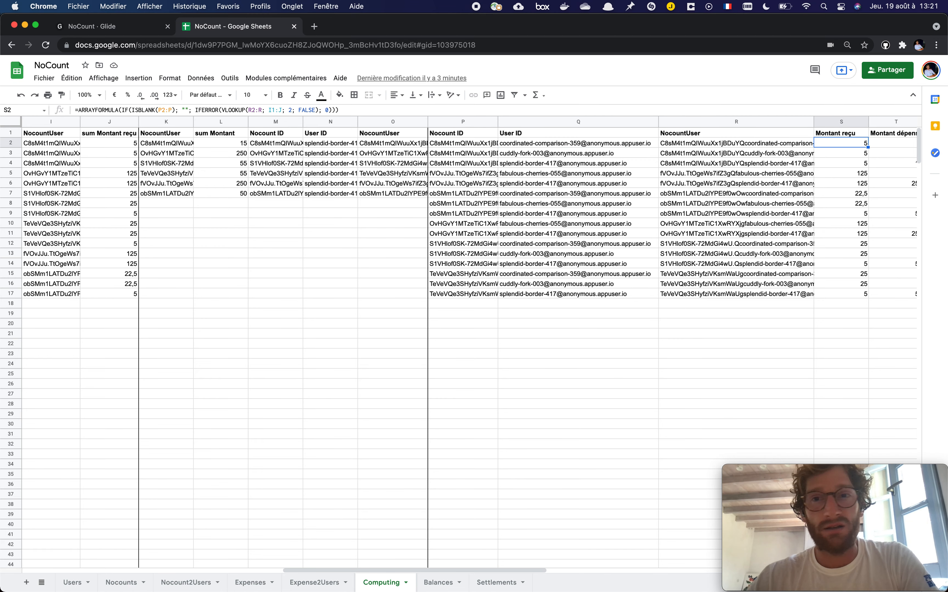
scroll(right, 3)
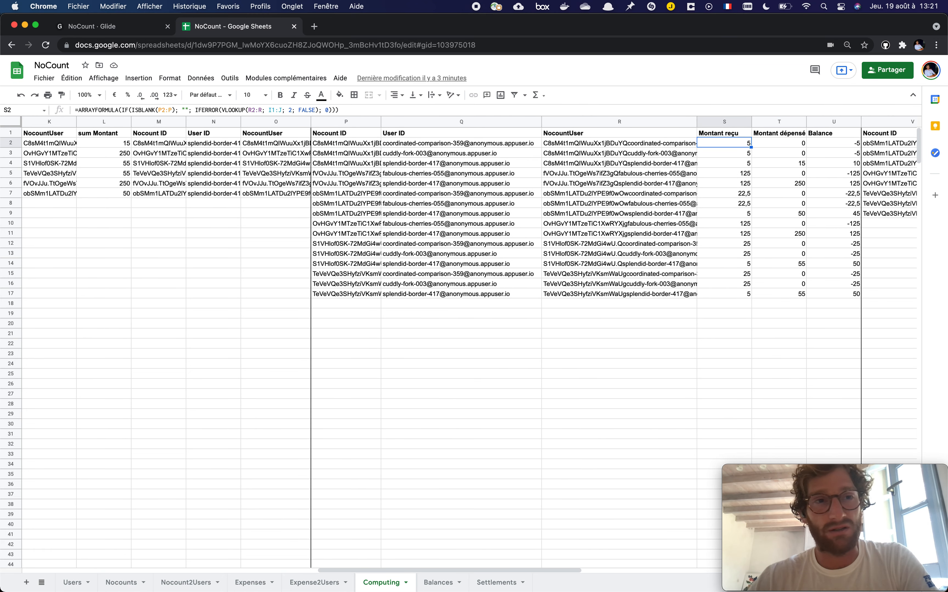
click(833, 143)
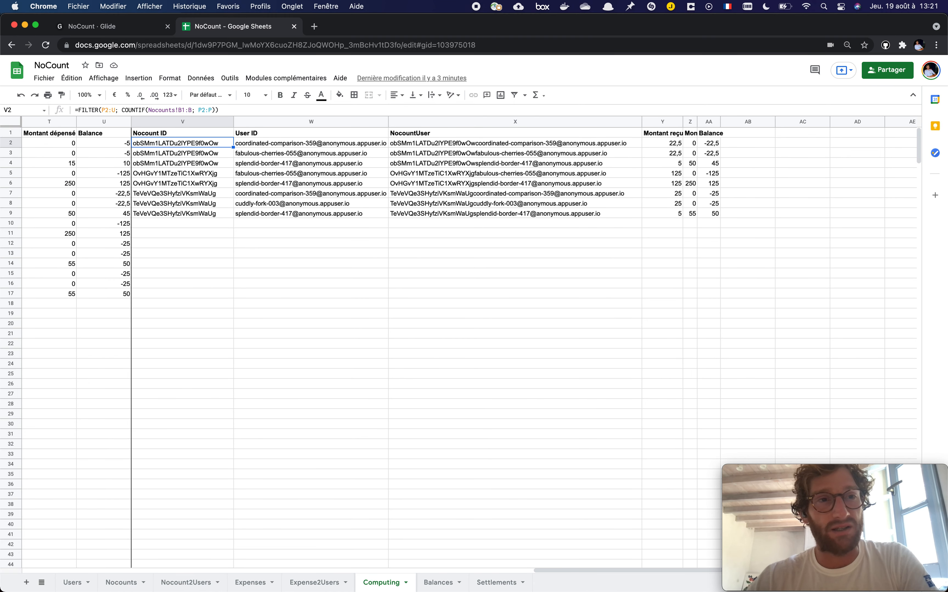
Step: Check the received amounts in Y2 and Y4, glance at the Balances sheet, and return to Glide's data
click(662, 143)
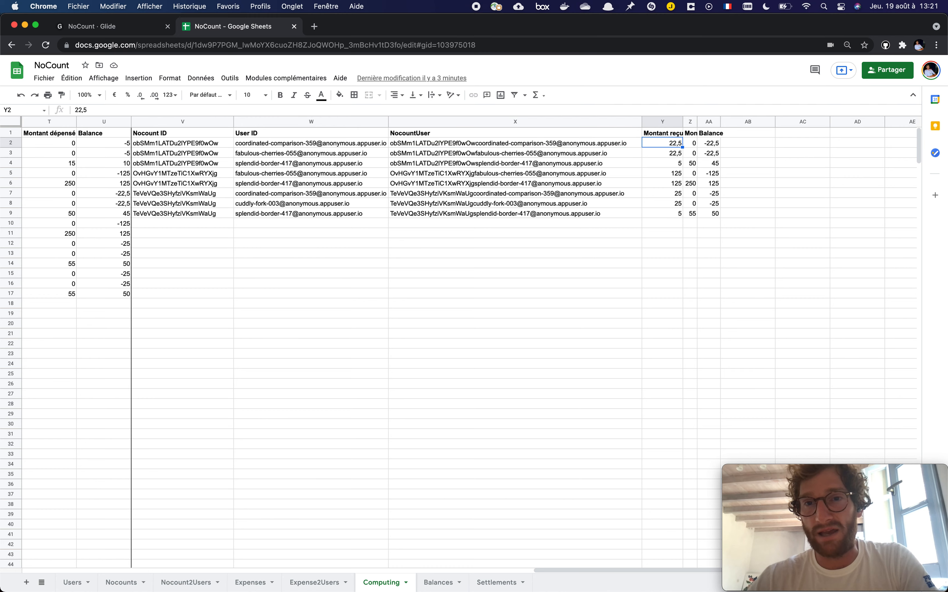
click(662, 163)
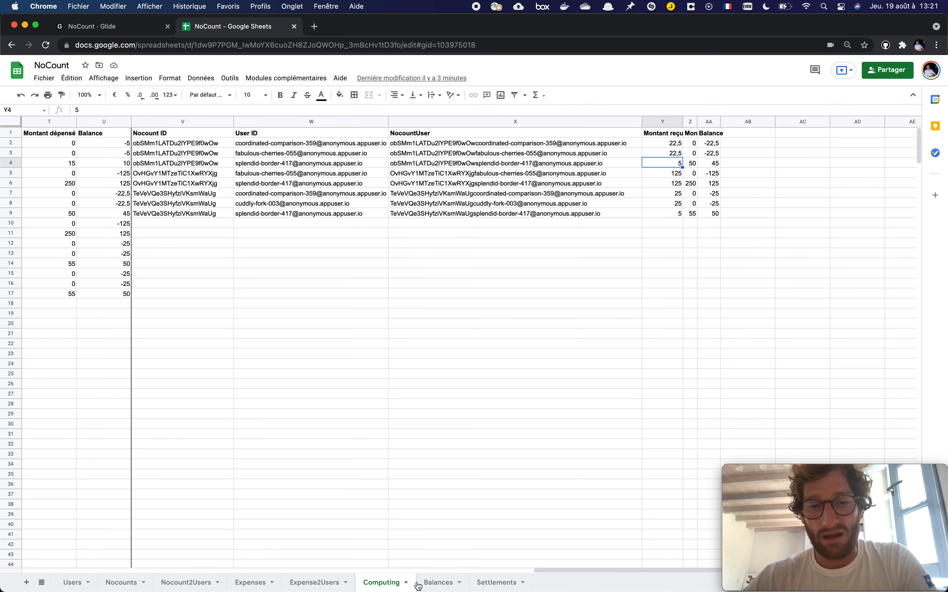
click(438, 582)
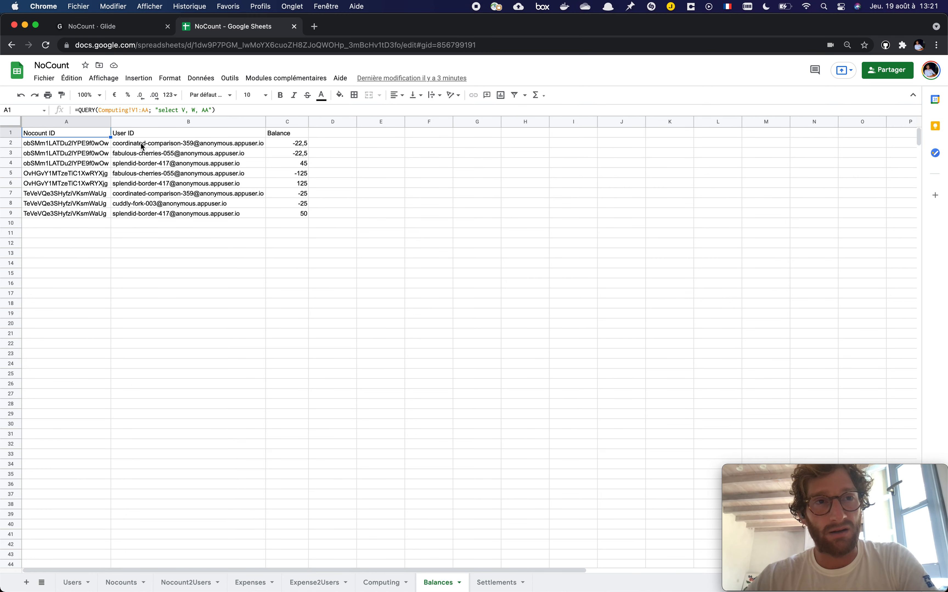
click(90, 25)
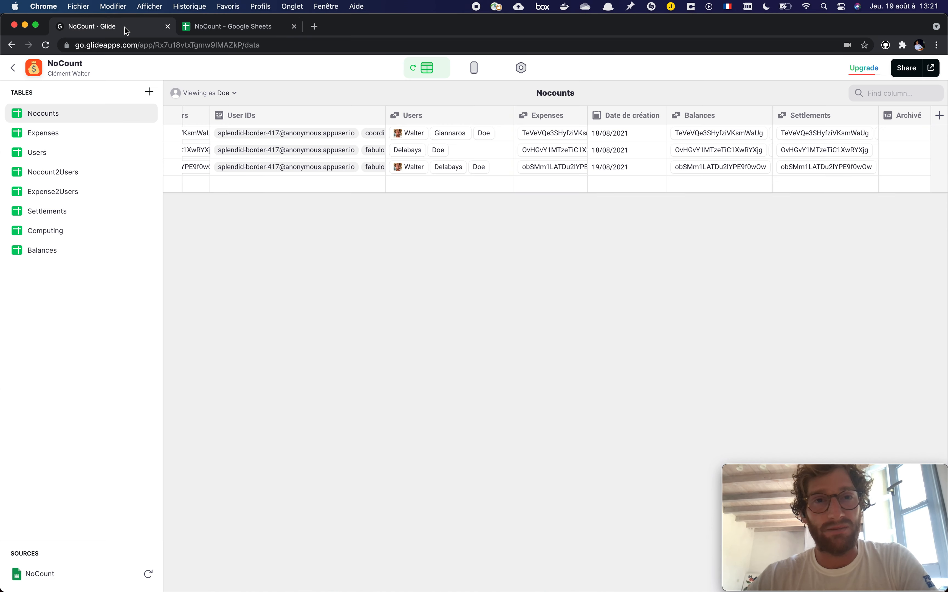
Step: Show the Balances table of member balances per group, with a quick look at the Computing table
click(42, 251)
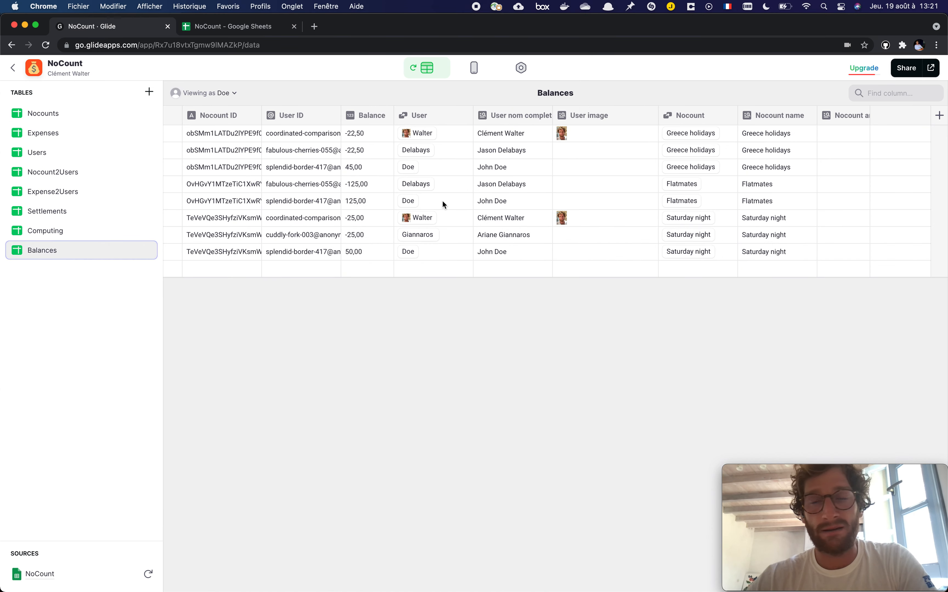
click(45, 230)
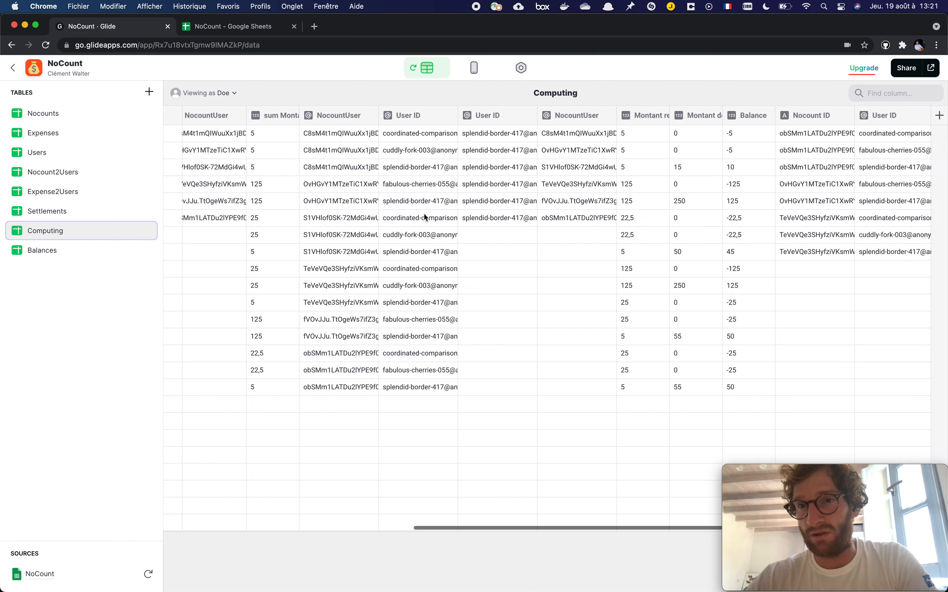
click(42, 250)
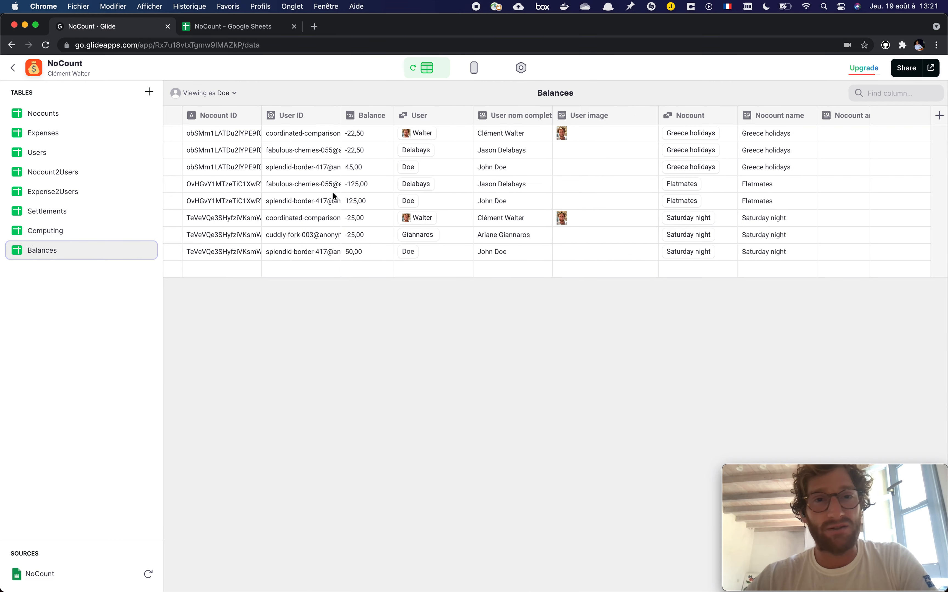
mouse_move(484, 204)
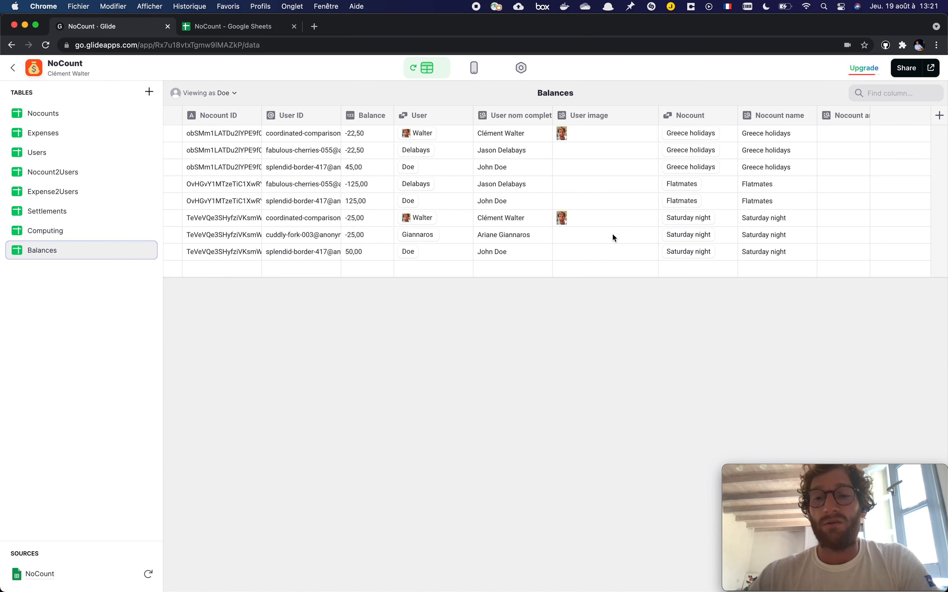
mouse_move(467, 156)
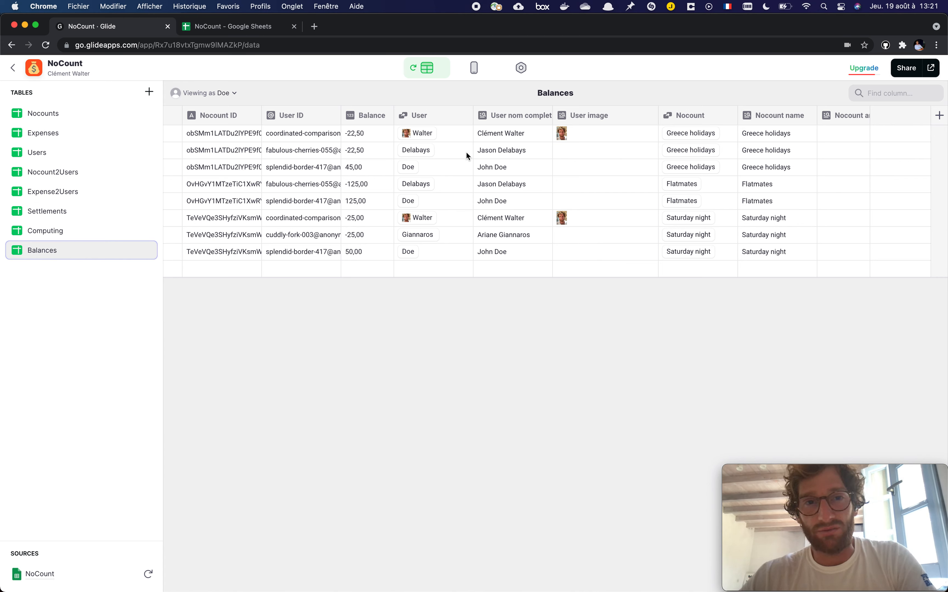
mouse_move(485, 178)
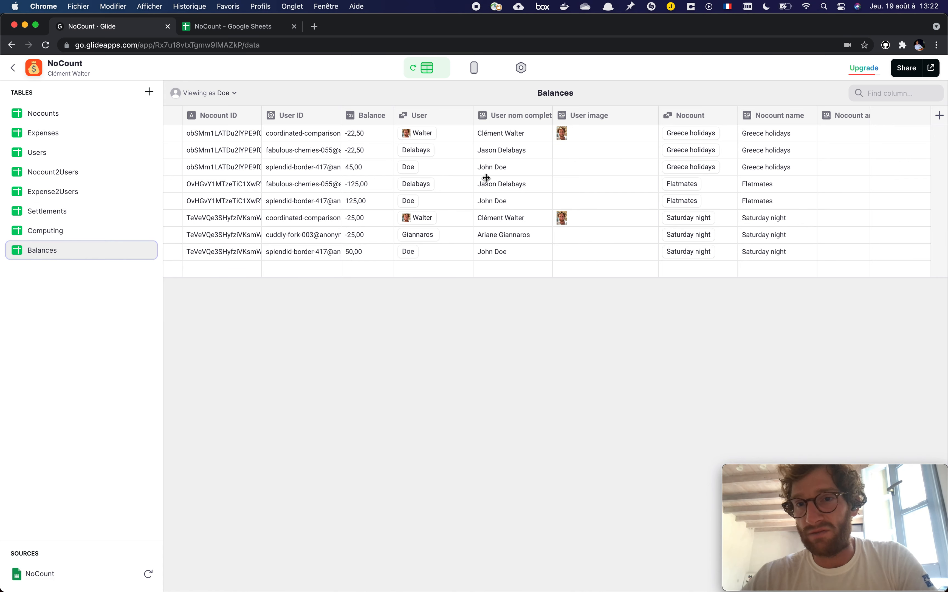
mouse_move(399, 196)
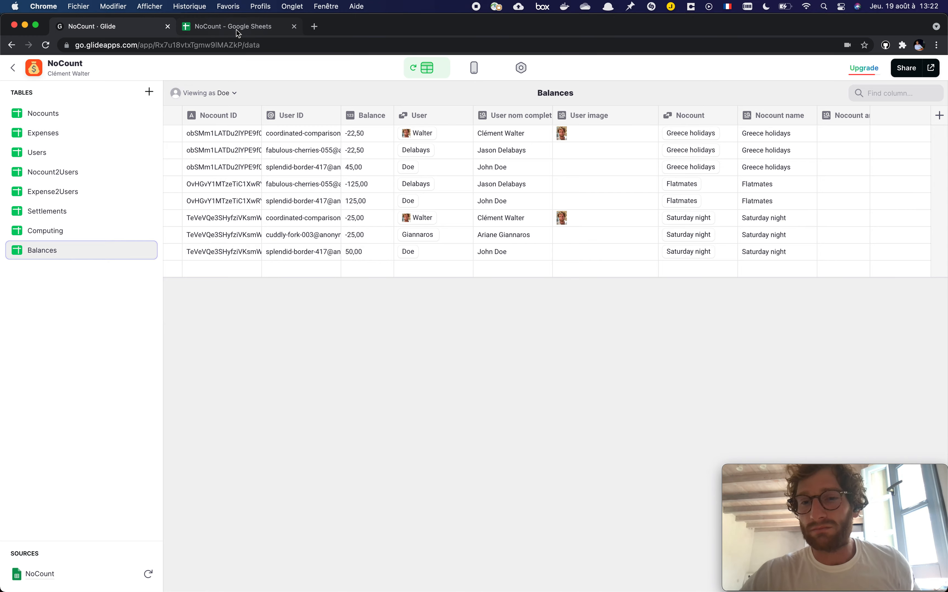
Step: Bring the NoCount spreadsheet back into view and move from Balances toward the Computing sheet
click(236, 26)
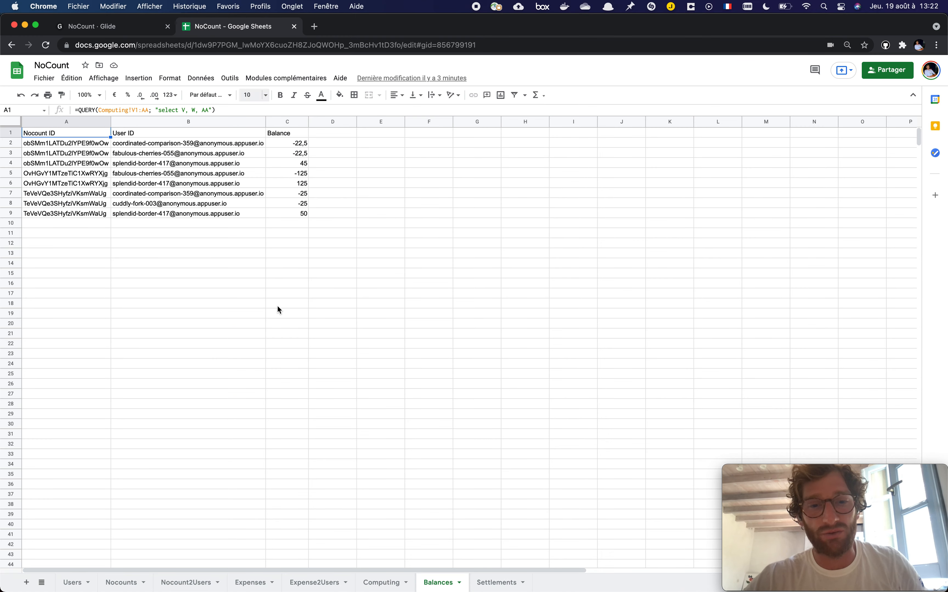
mouse_move(411, 553)
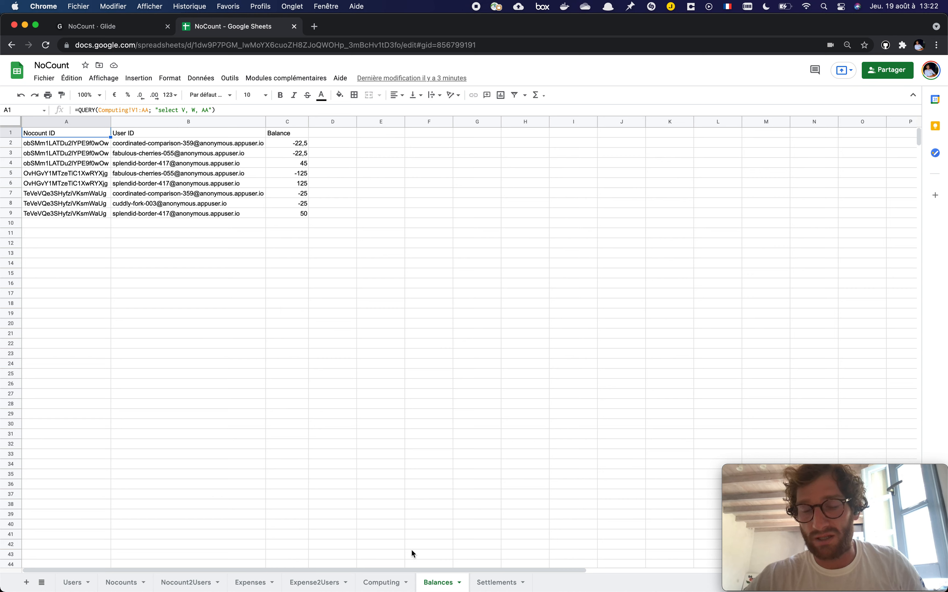
mouse_move(421, 536)
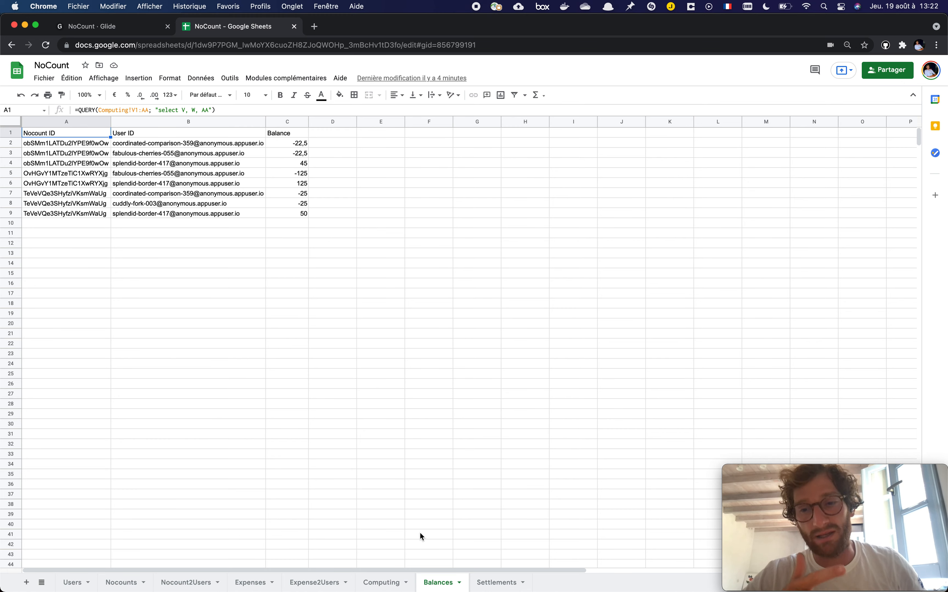
click(381, 583)
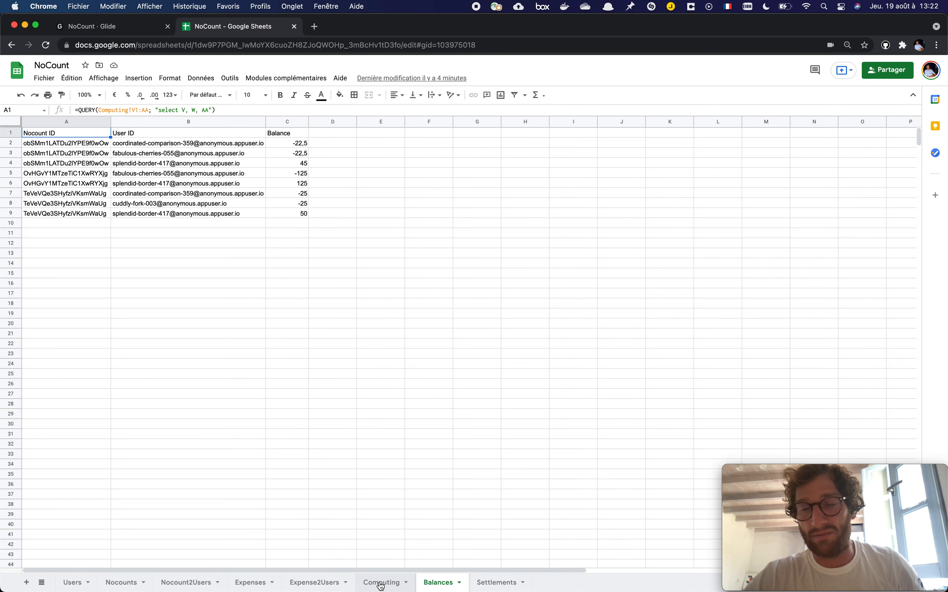
Step: Review the Computing sheet's formulas in A1, H2, J2 and the NocountUser key column K
click(381, 582)
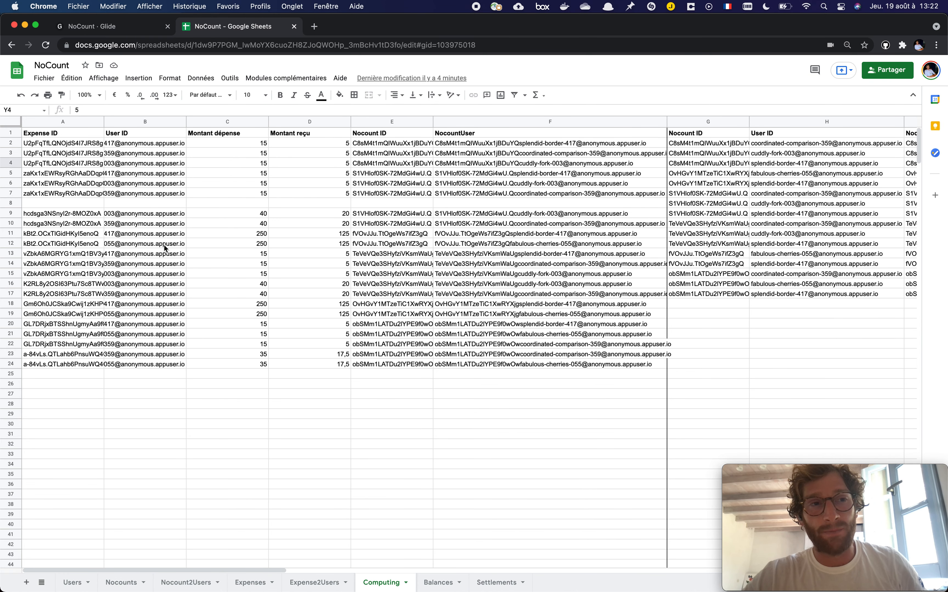
click(63, 133)
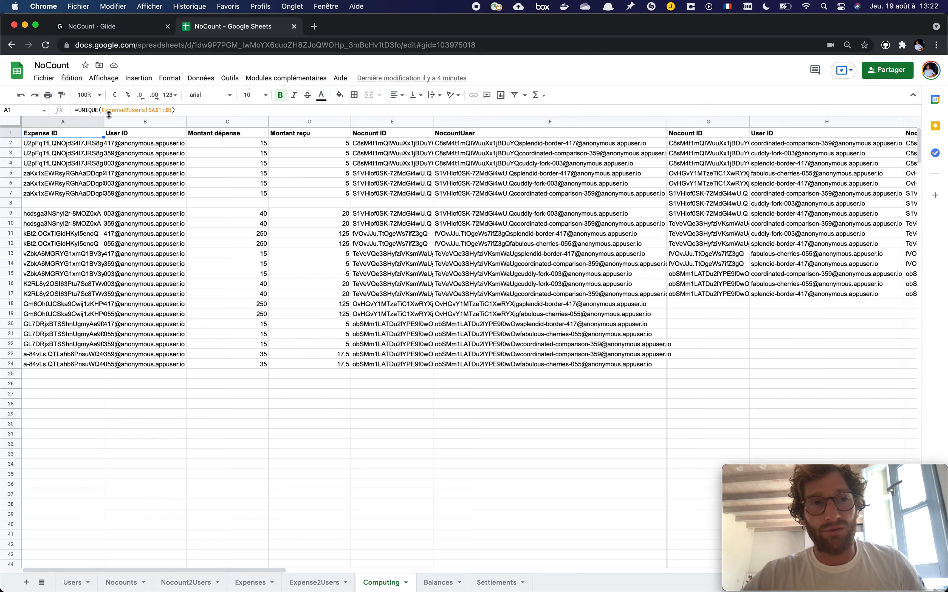
click(707, 132)
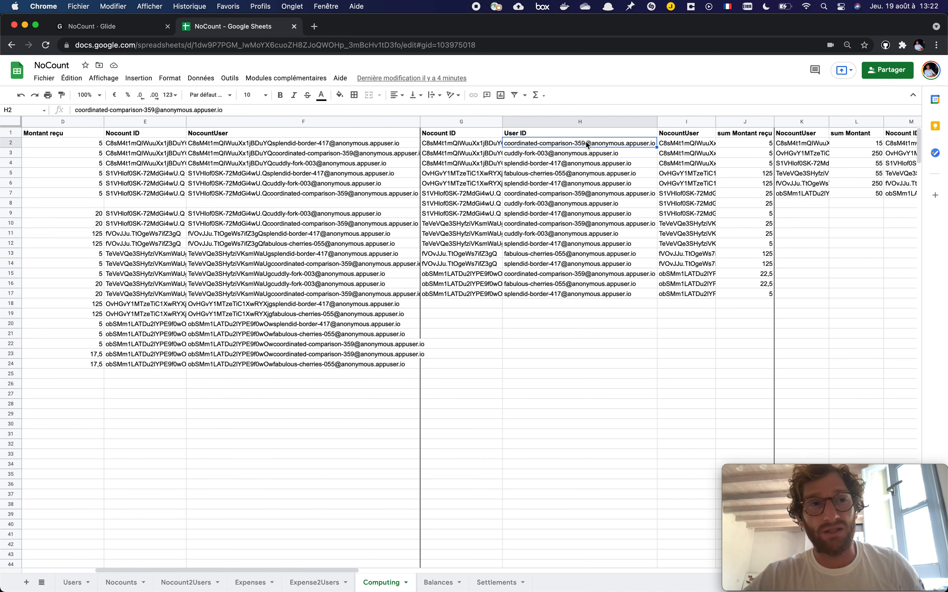
click(745, 143)
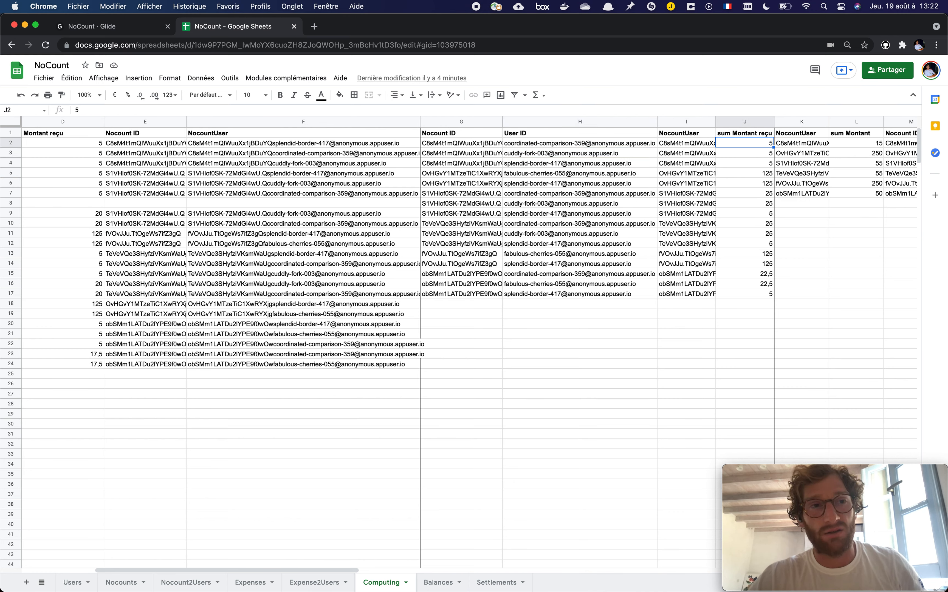
click(801, 133)
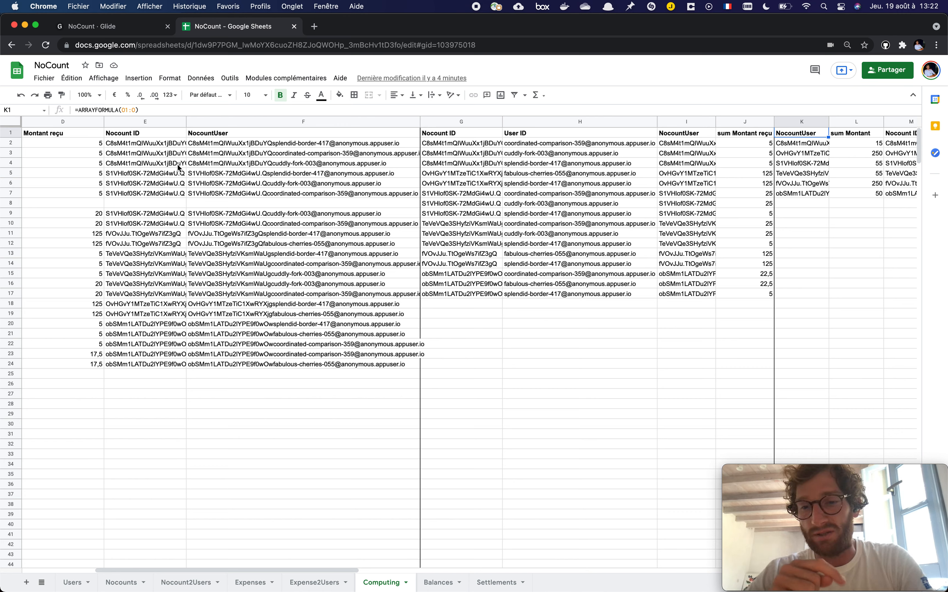
mouse_move(433, 17)
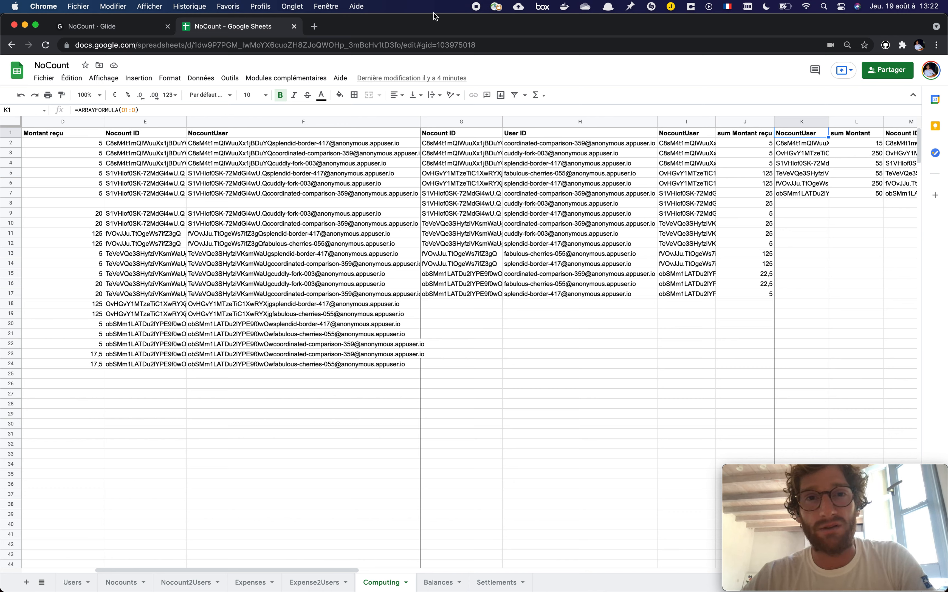